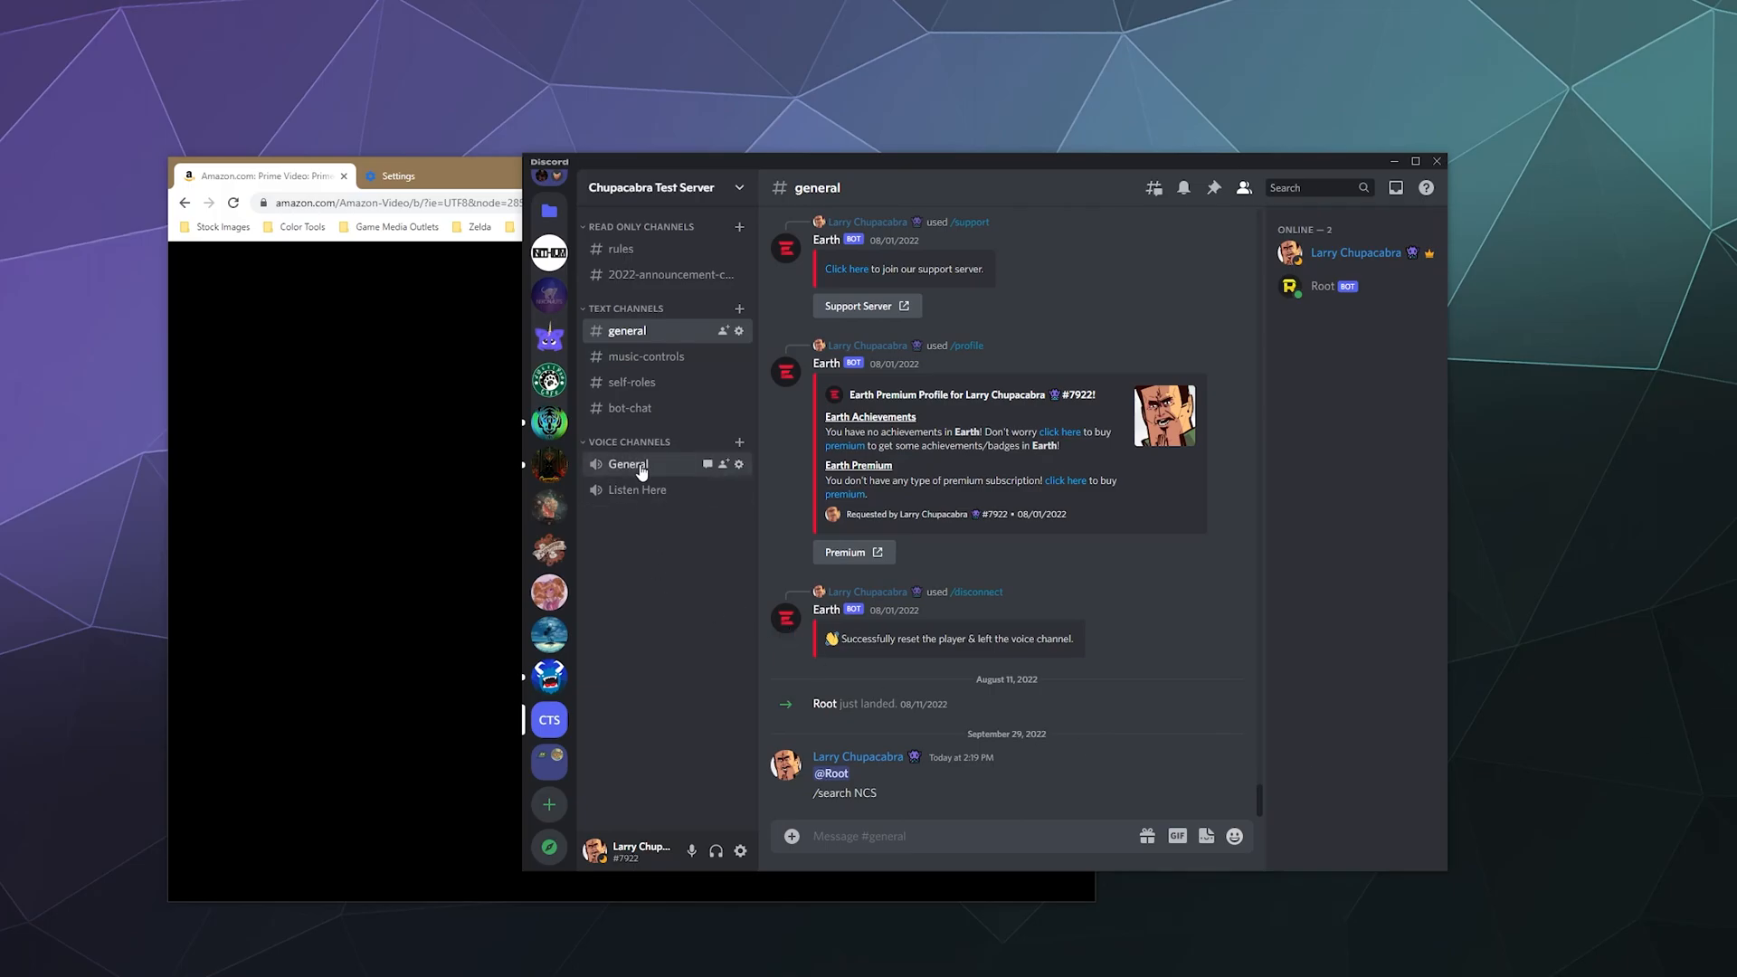
Connect to the General voice channel on the Chupacabra Test Server.
{"action": "left_click", "coordinate": [628, 464]}
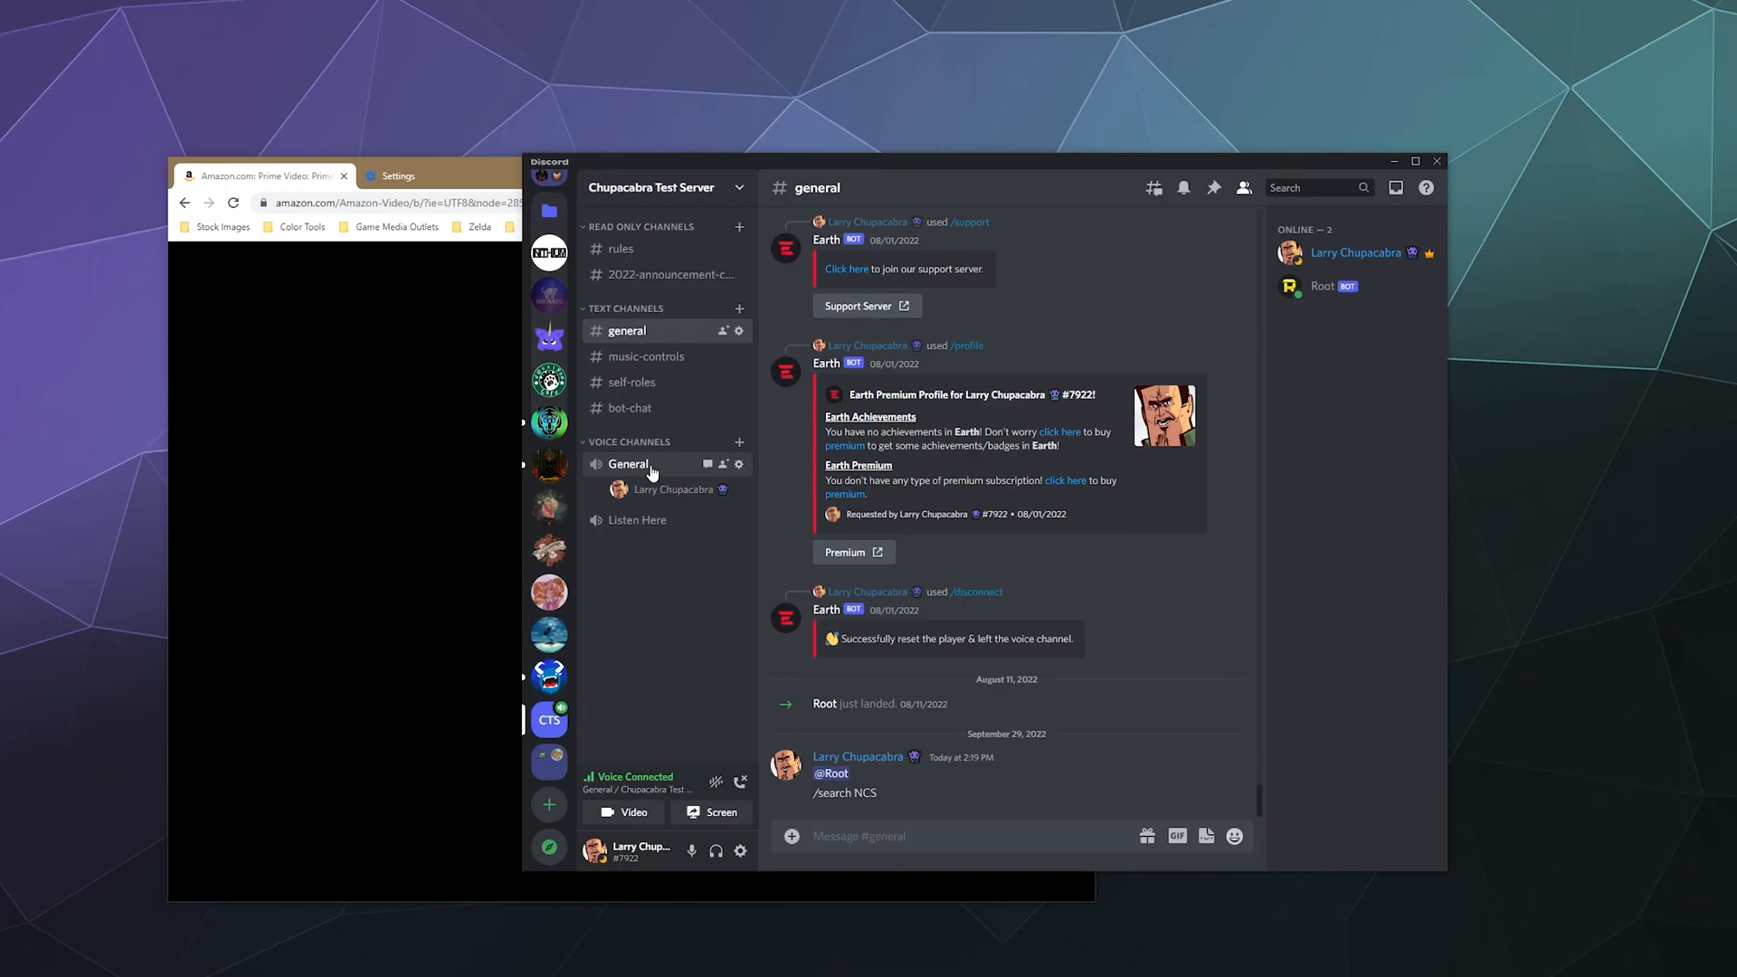
{"action": "mouse_move", "coordinate": [664, 838]}
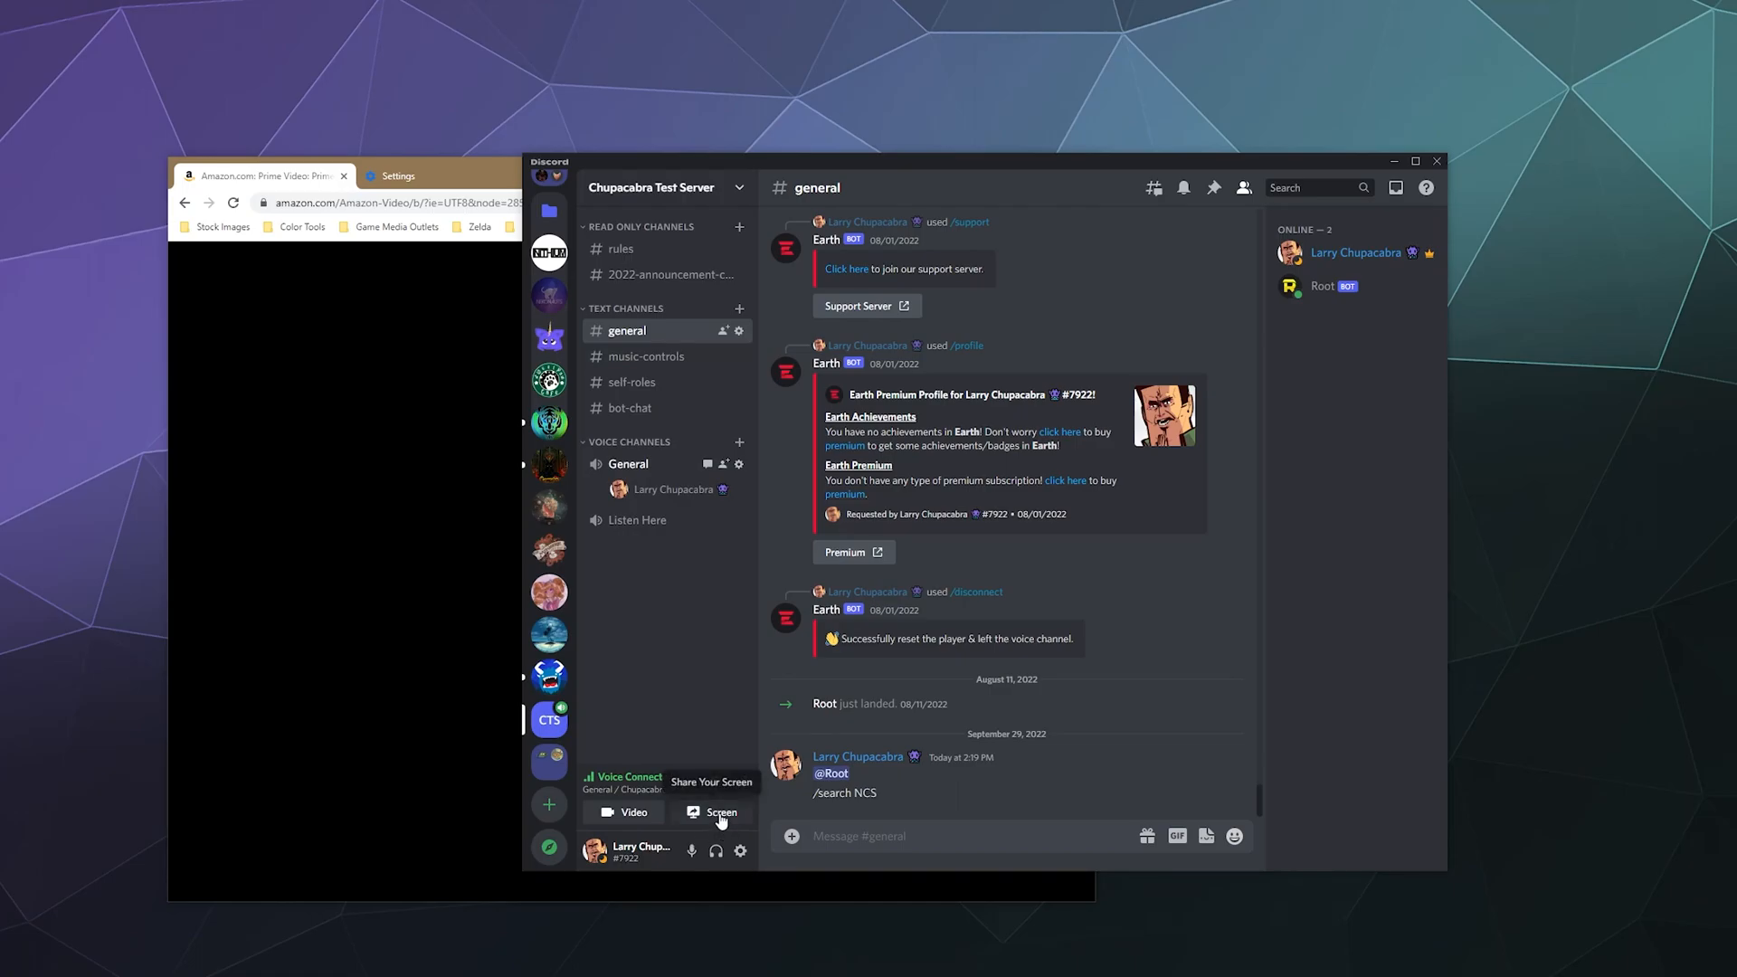
Share the Amazon.com: Prime Video window from Applications and go live.
{"action": "left_click", "coordinate": [722, 812]}
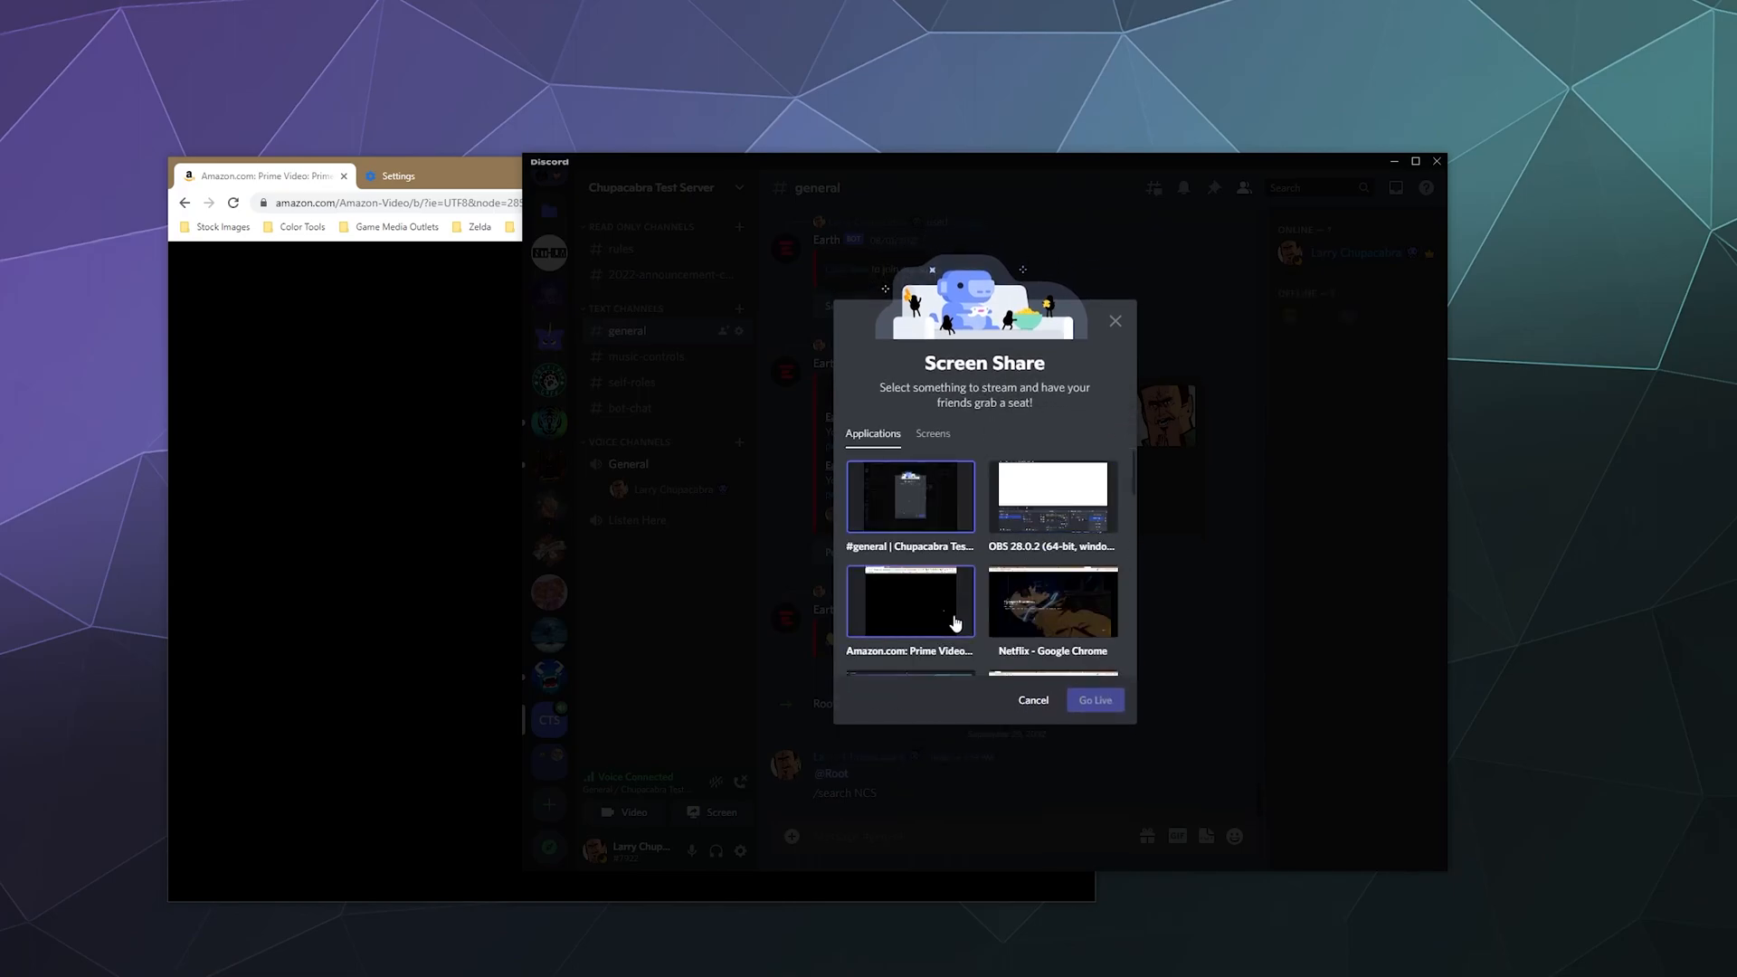
{"action": "left_click", "coordinate": [909, 608]}
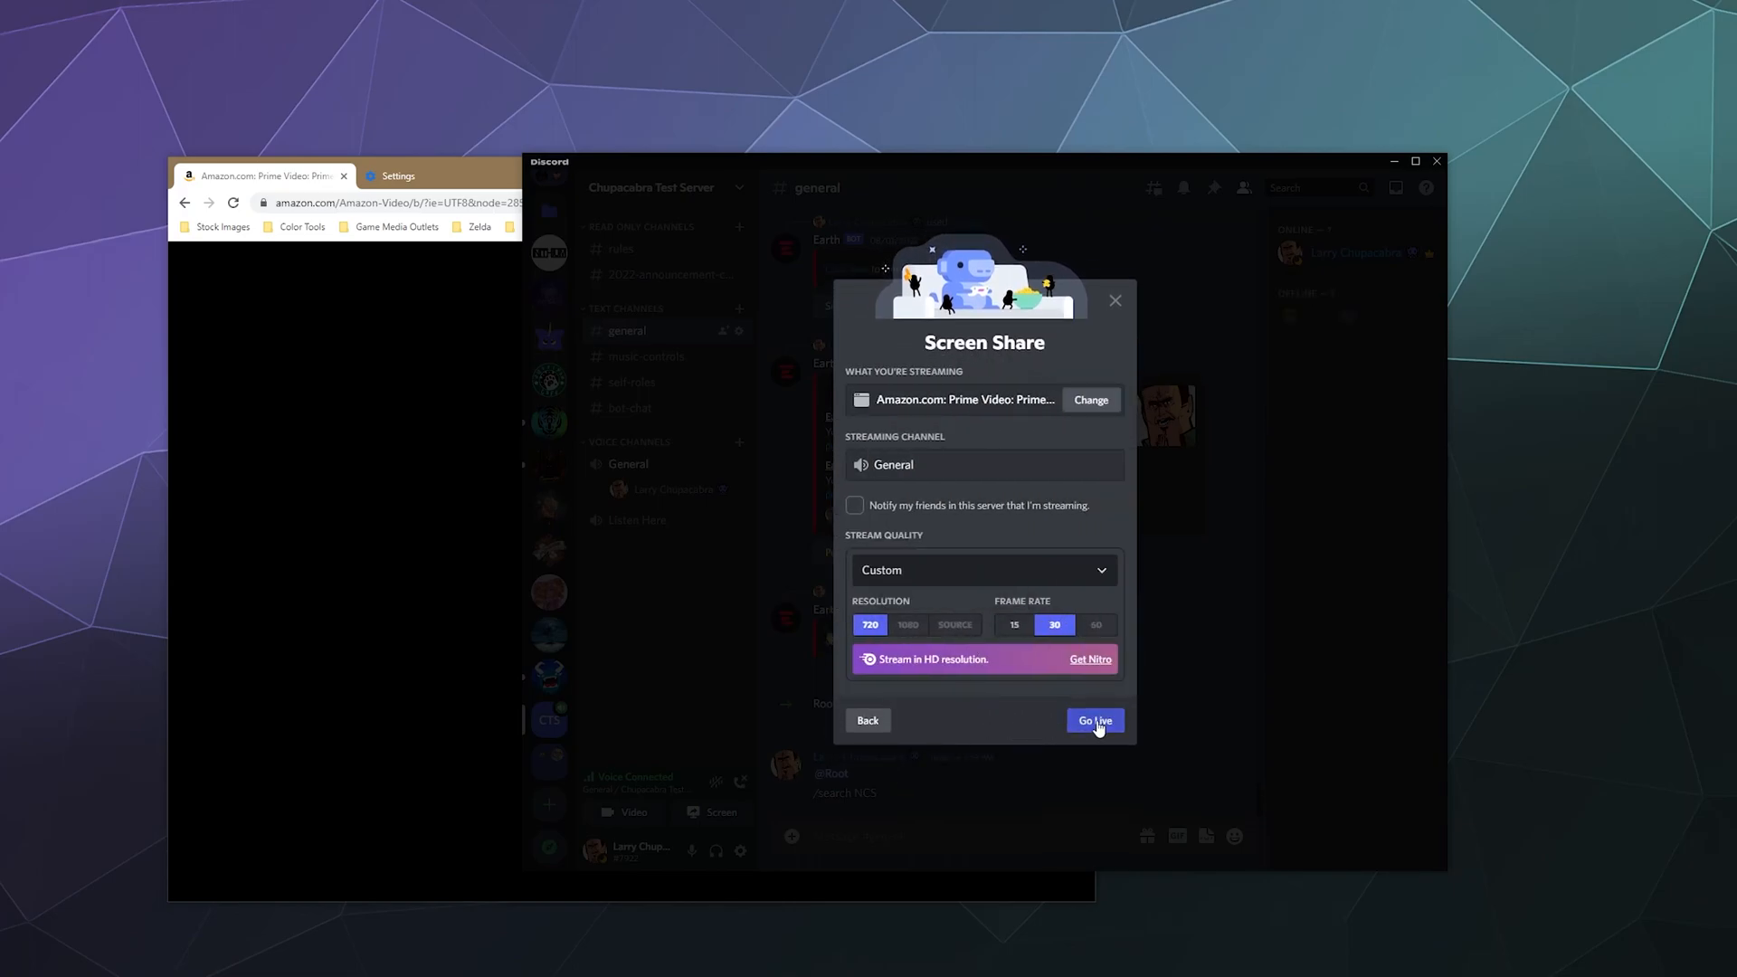
{"action": "left_click", "coordinate": [1093, 720]}
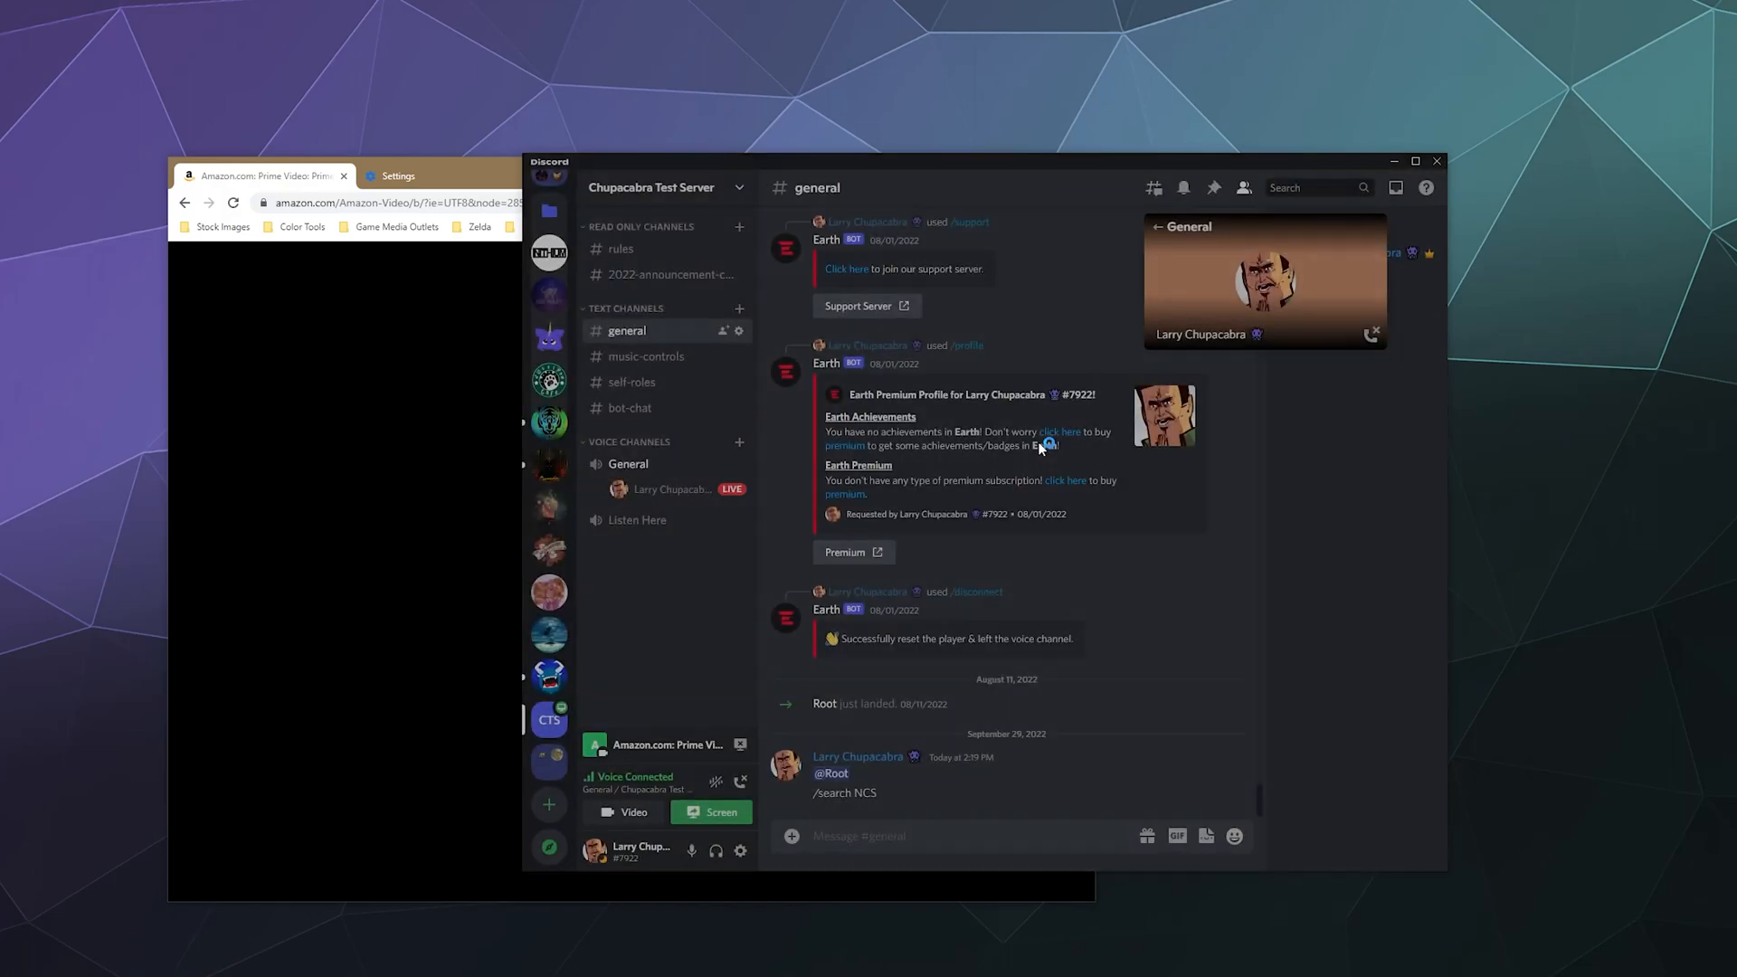
{"action": "mouse_move", "coordinate": [1263, 277]}
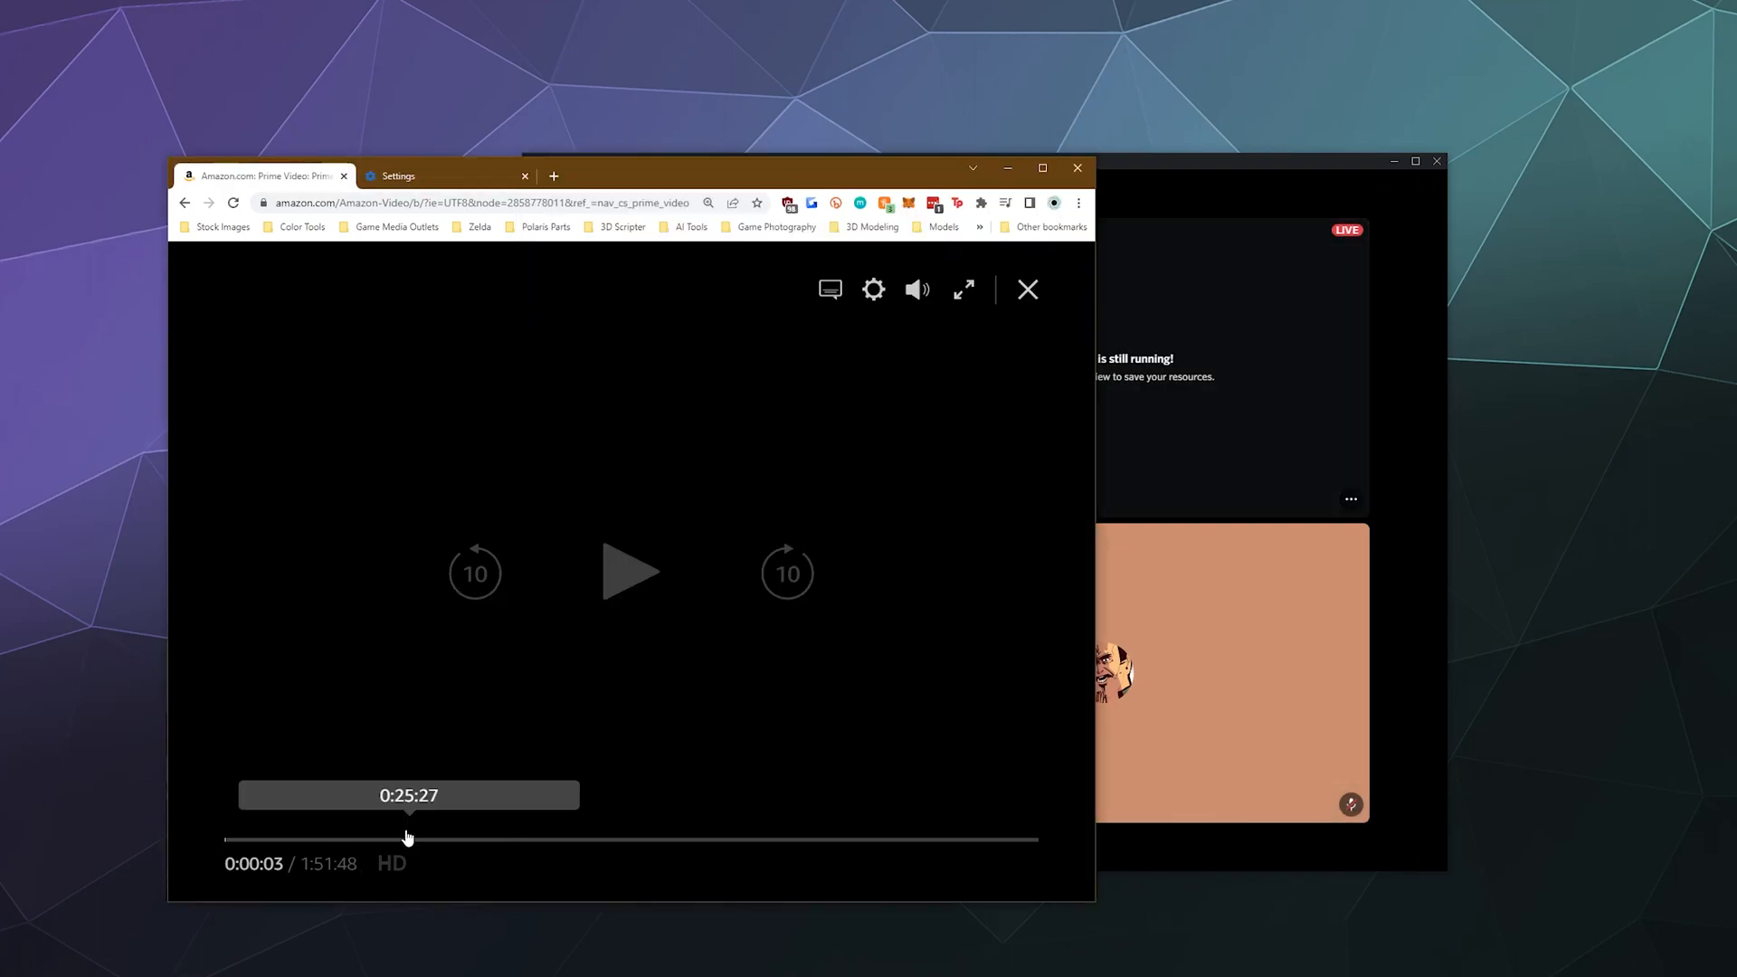
Play the movie briefly and leave it paused at 0:00:17.
{"action": "left_click", "coordinate": [630, 574]}
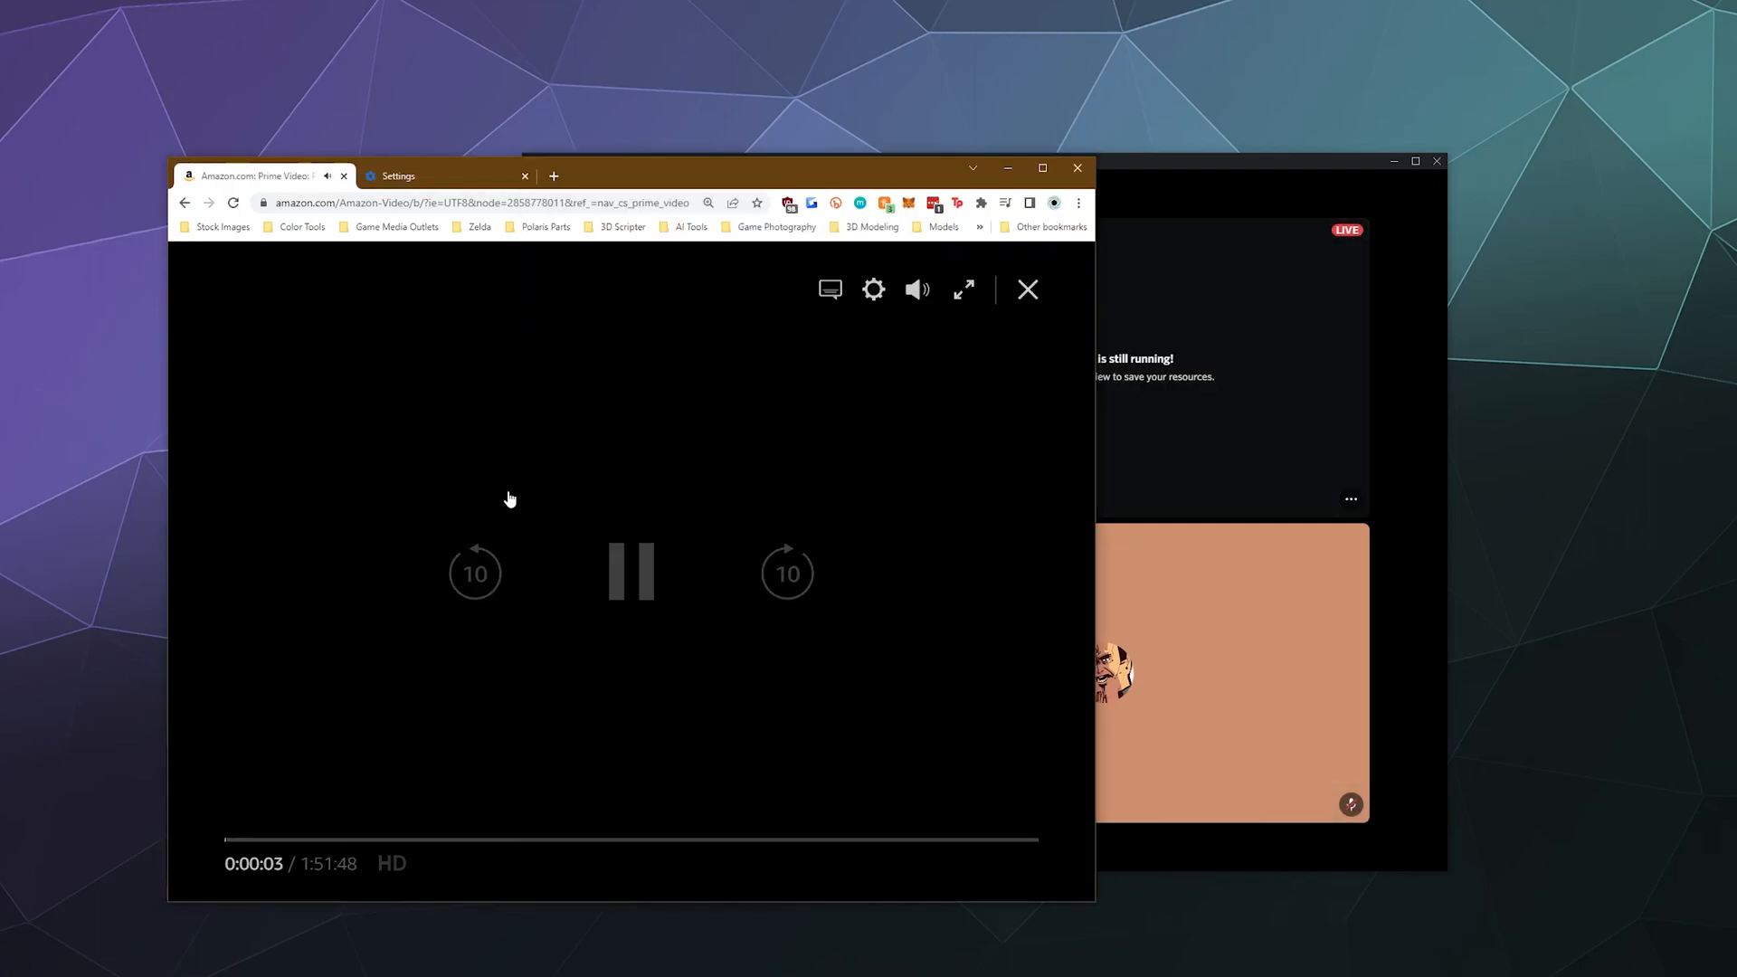
{"action": "left_click", "coordinate": [917, 289]}
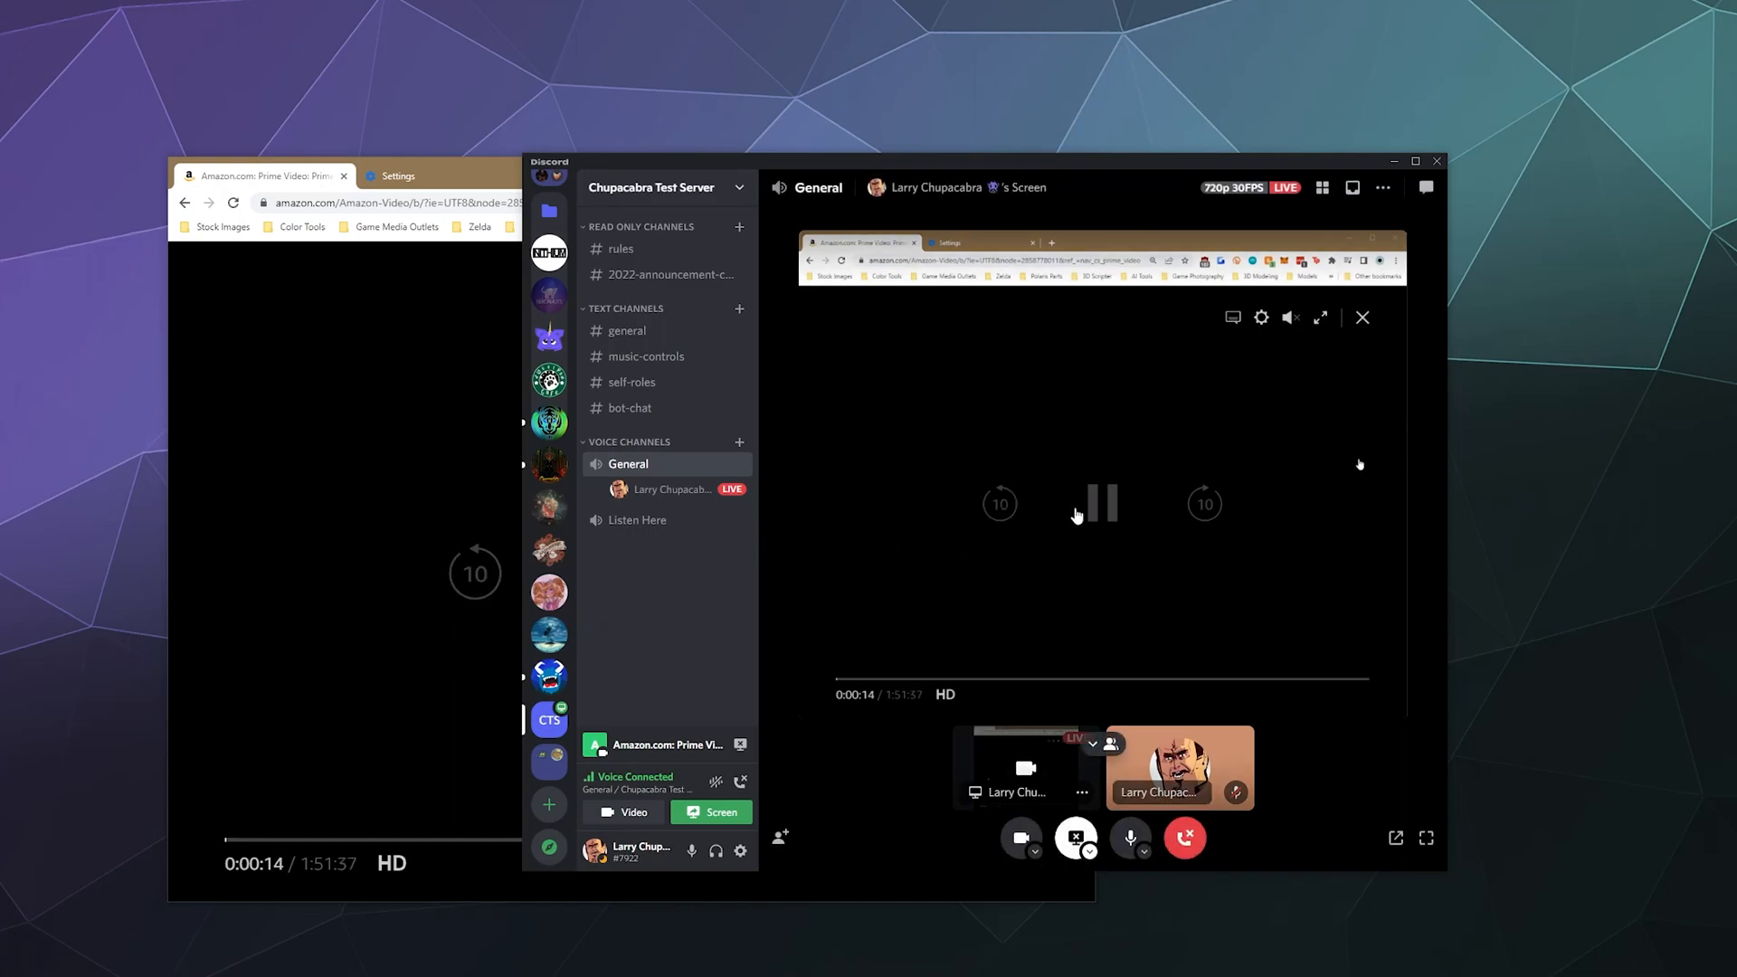
{"action": "mouse_move", "coordinate": [1028, 474]}
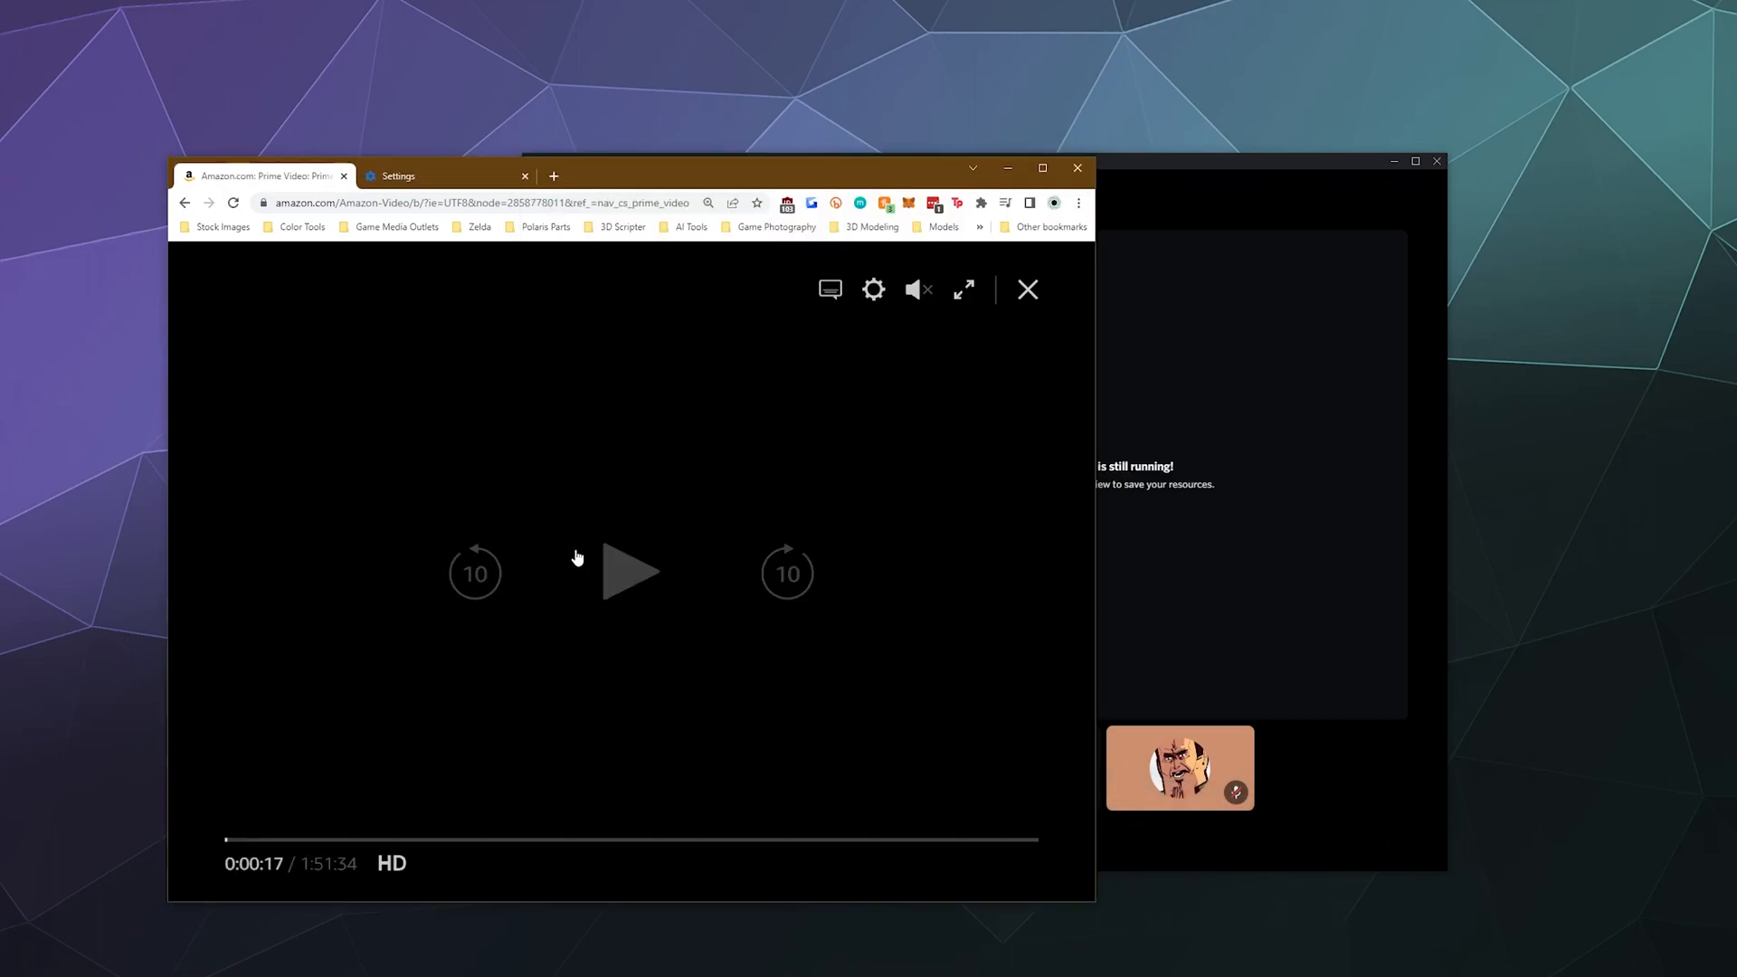
{"action": "mouse_move", "coordinate": [583, 558]}
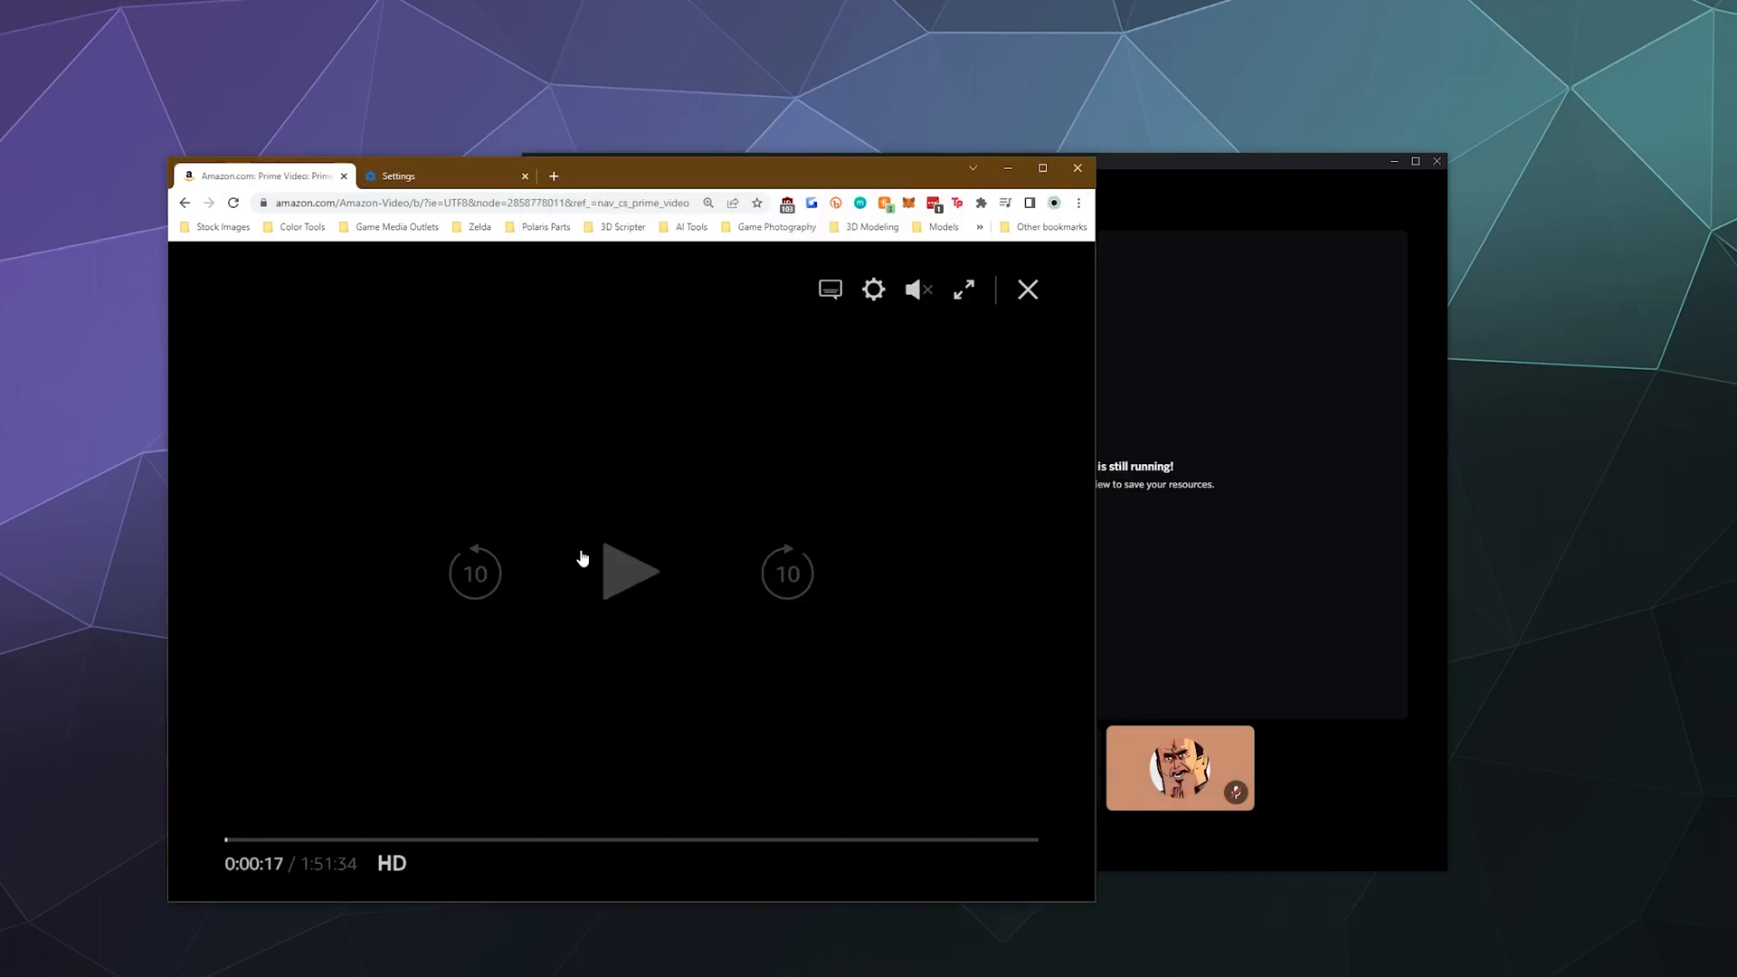
{"action": "mouse_move", "coordinate": [541, 594]}
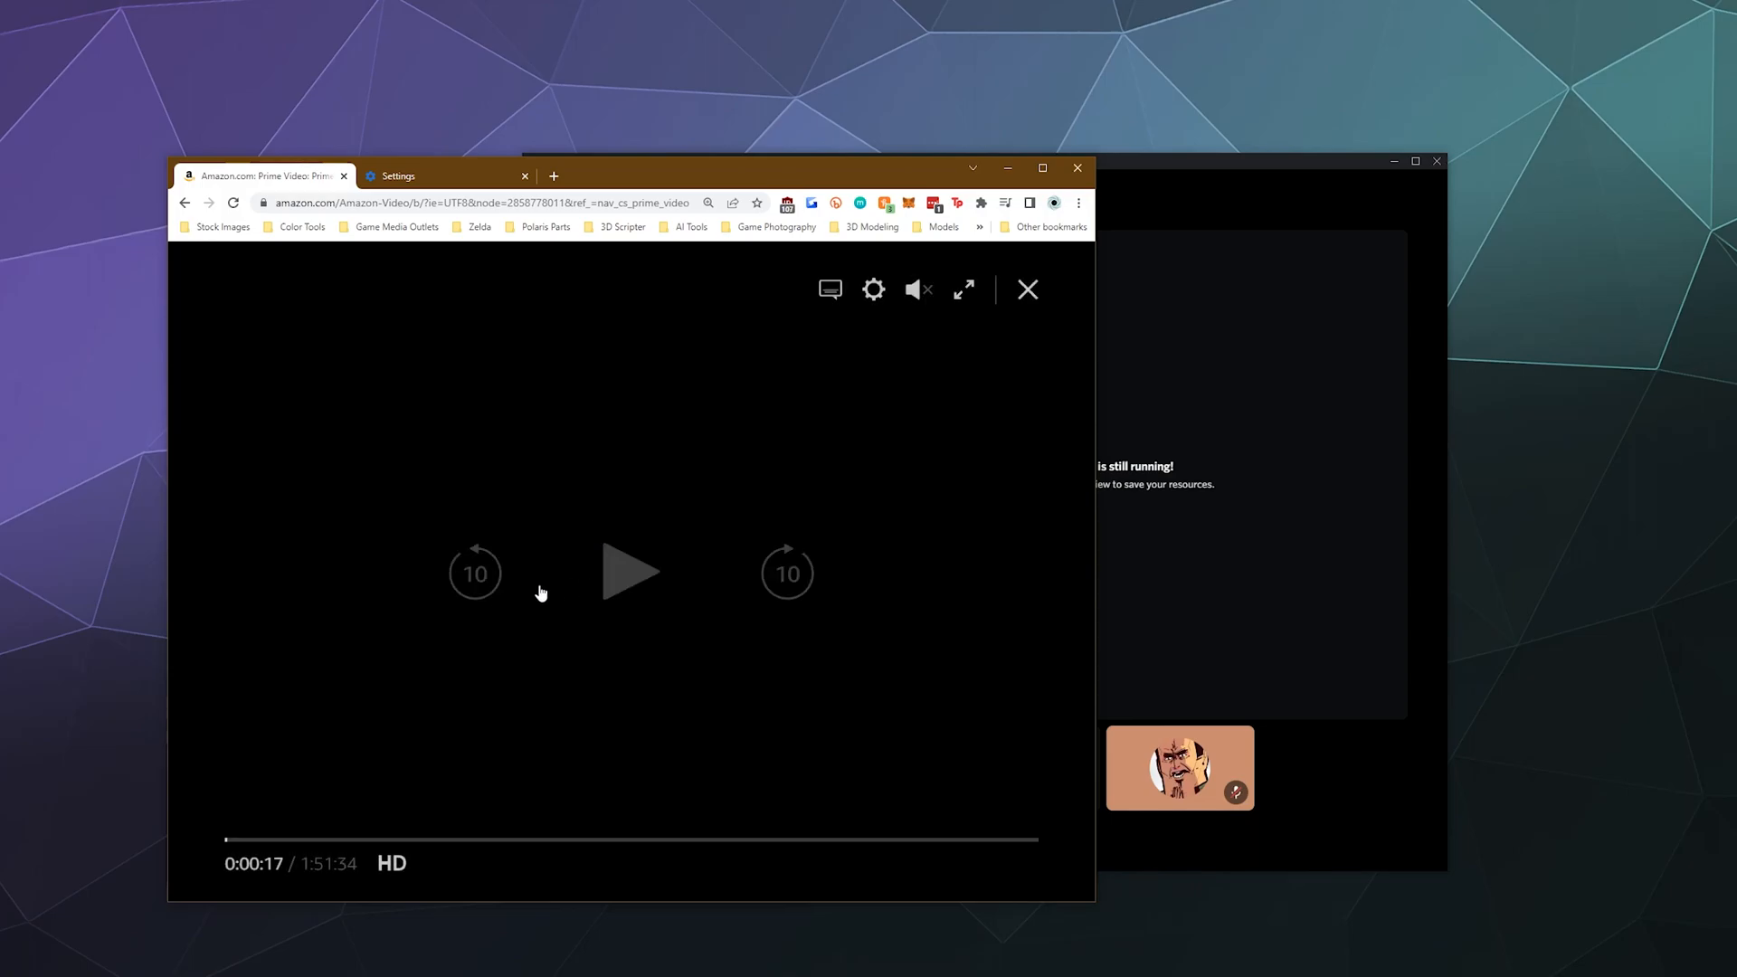
{"action": "mouse_move", "coordinate": [368, 418]}
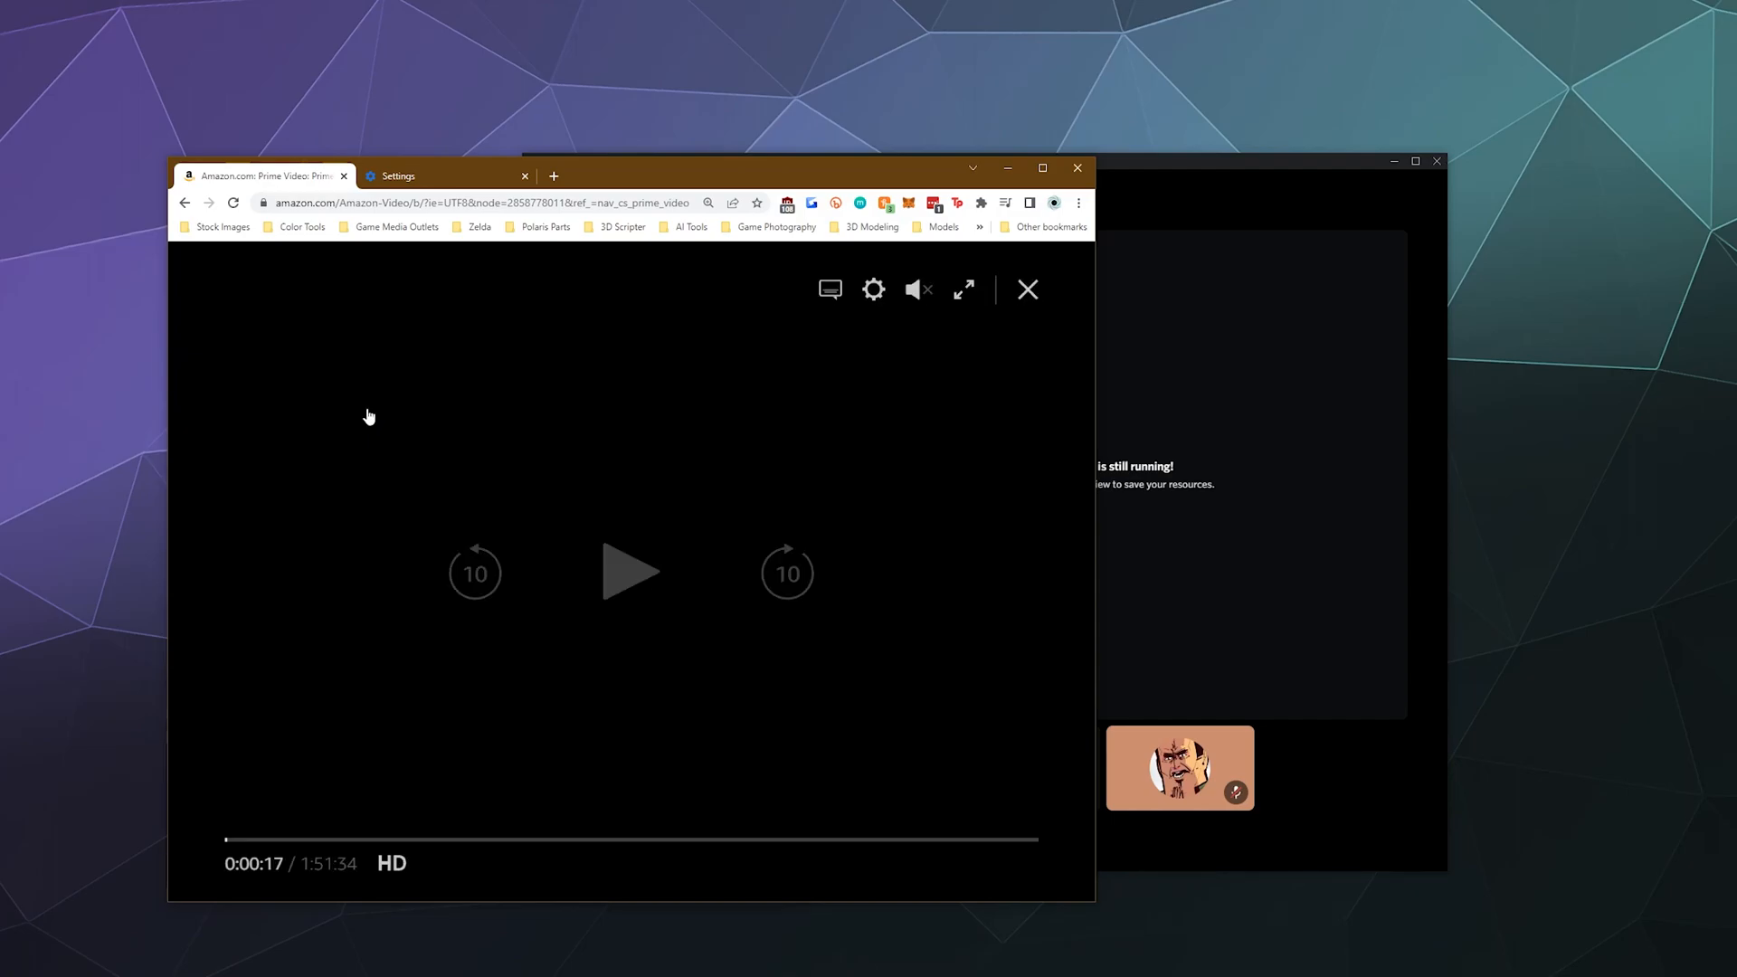
Show Chrome's settings page searched for hardware acceleration.
{"action": "left_click", "coordinate": [444, 175]}
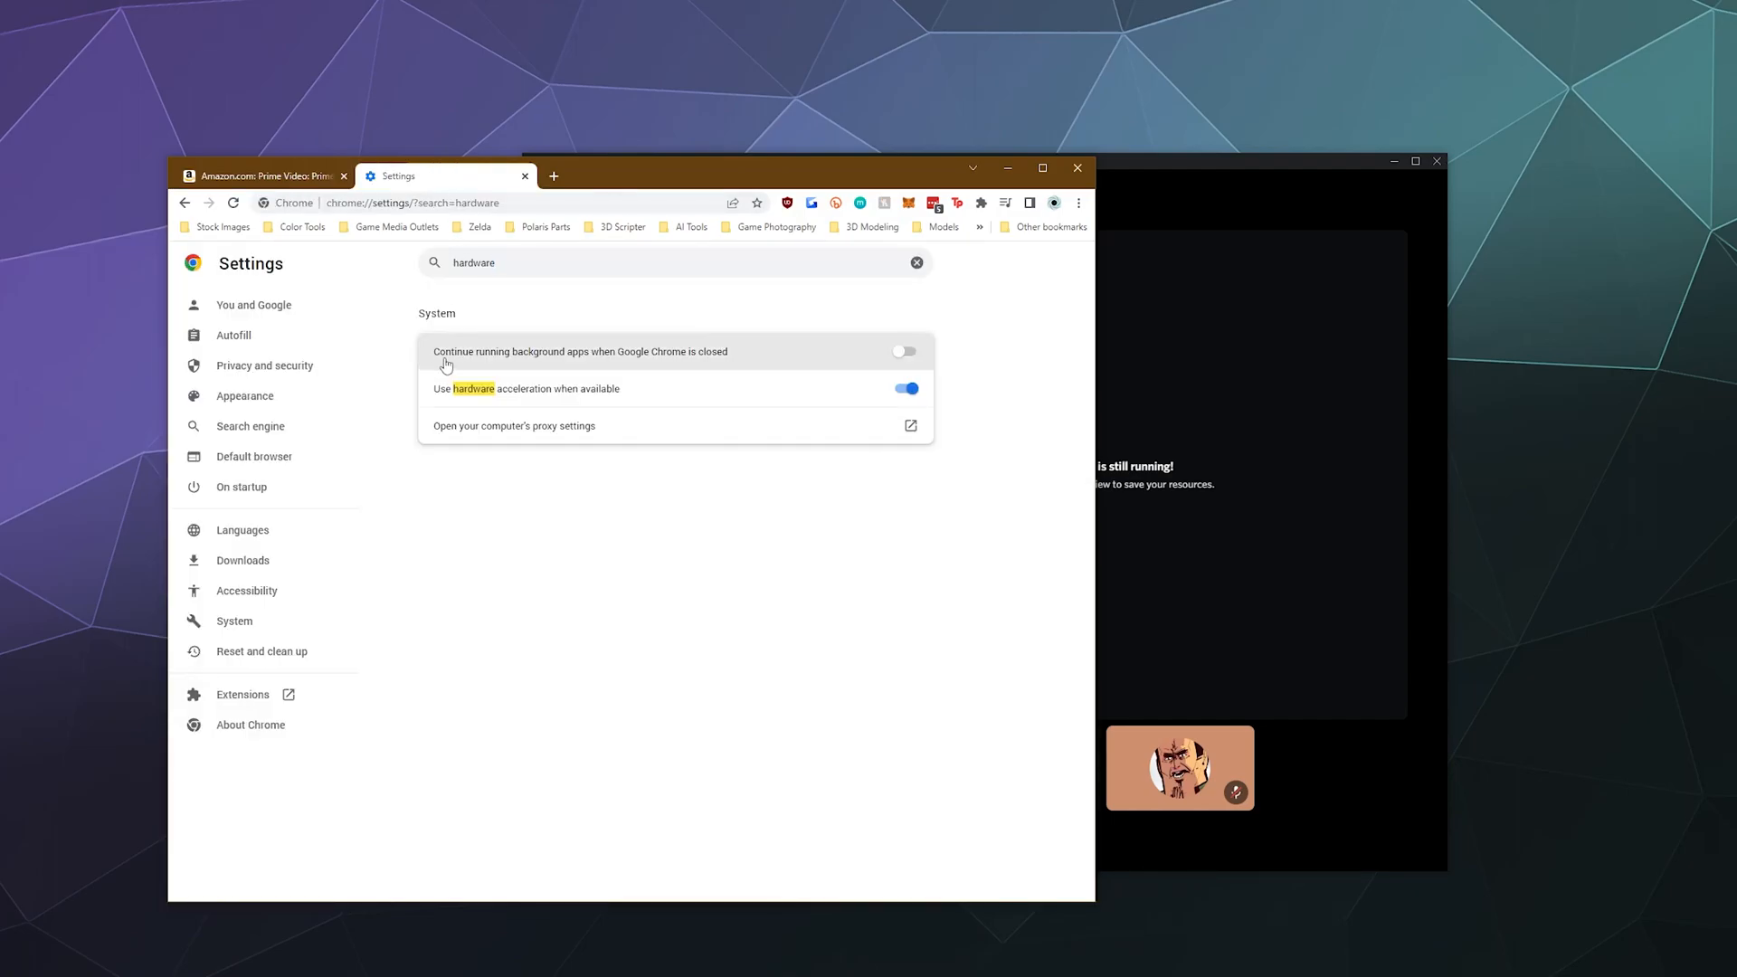
{"action": "mouse_move", "coordinate": [481, 409]}
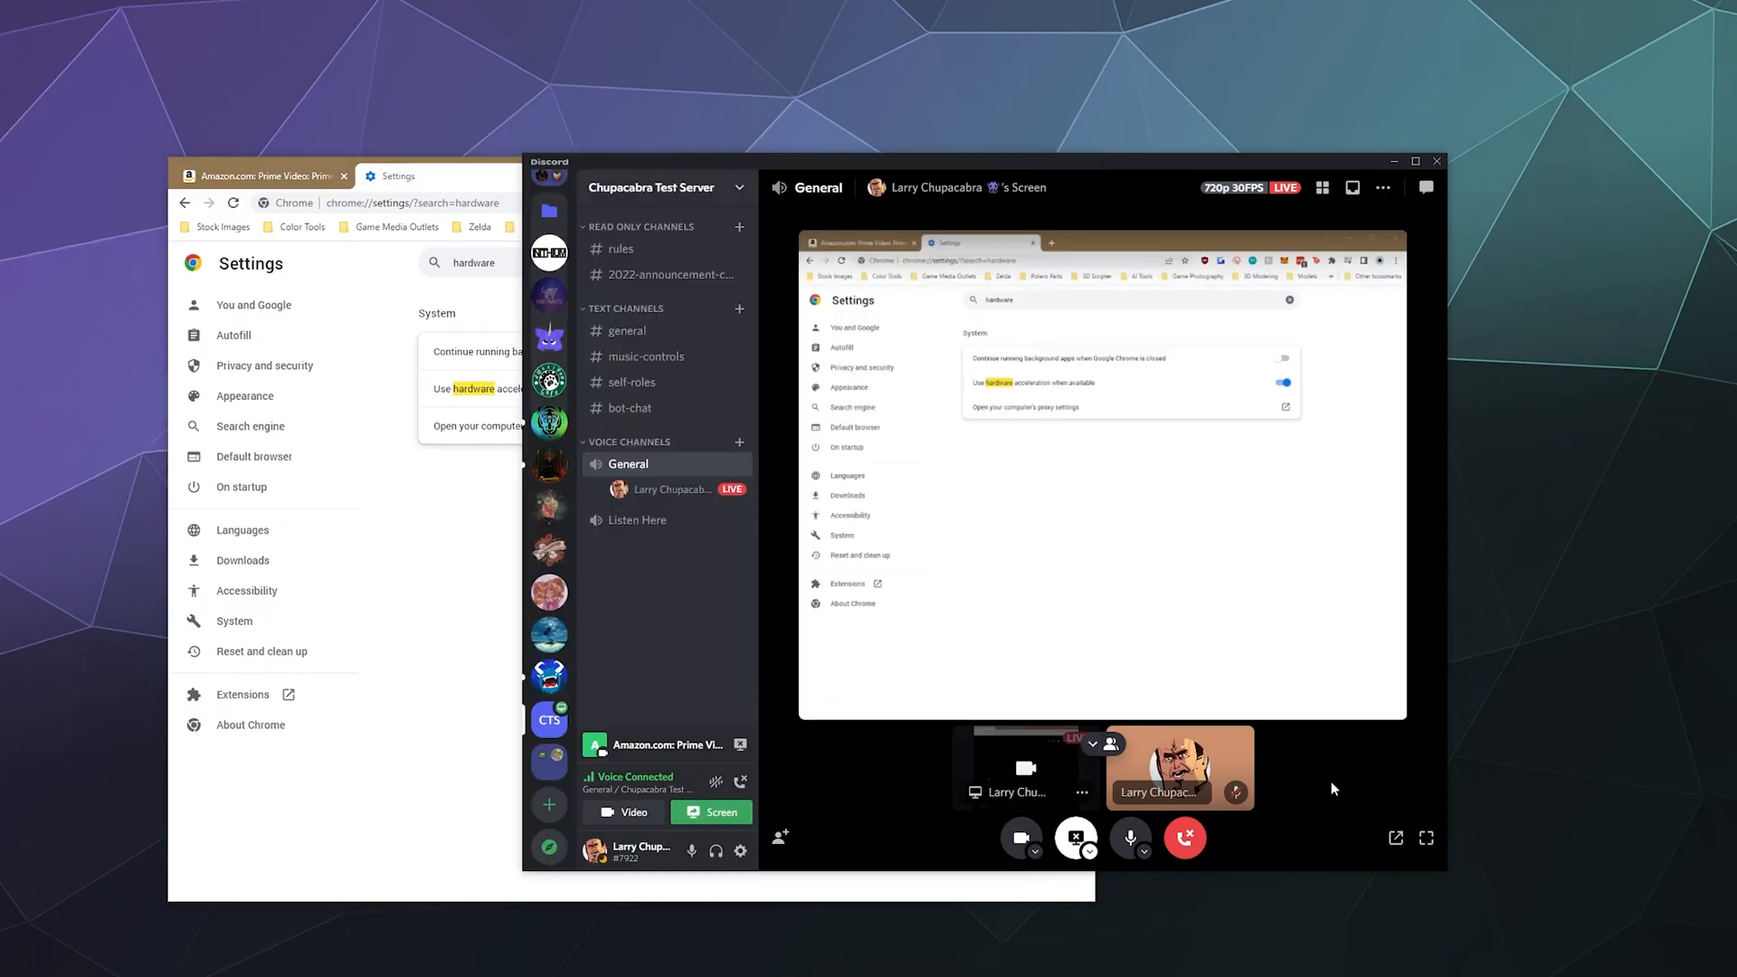
{"action": "mouse_move", "coordinate": [738, 744]}
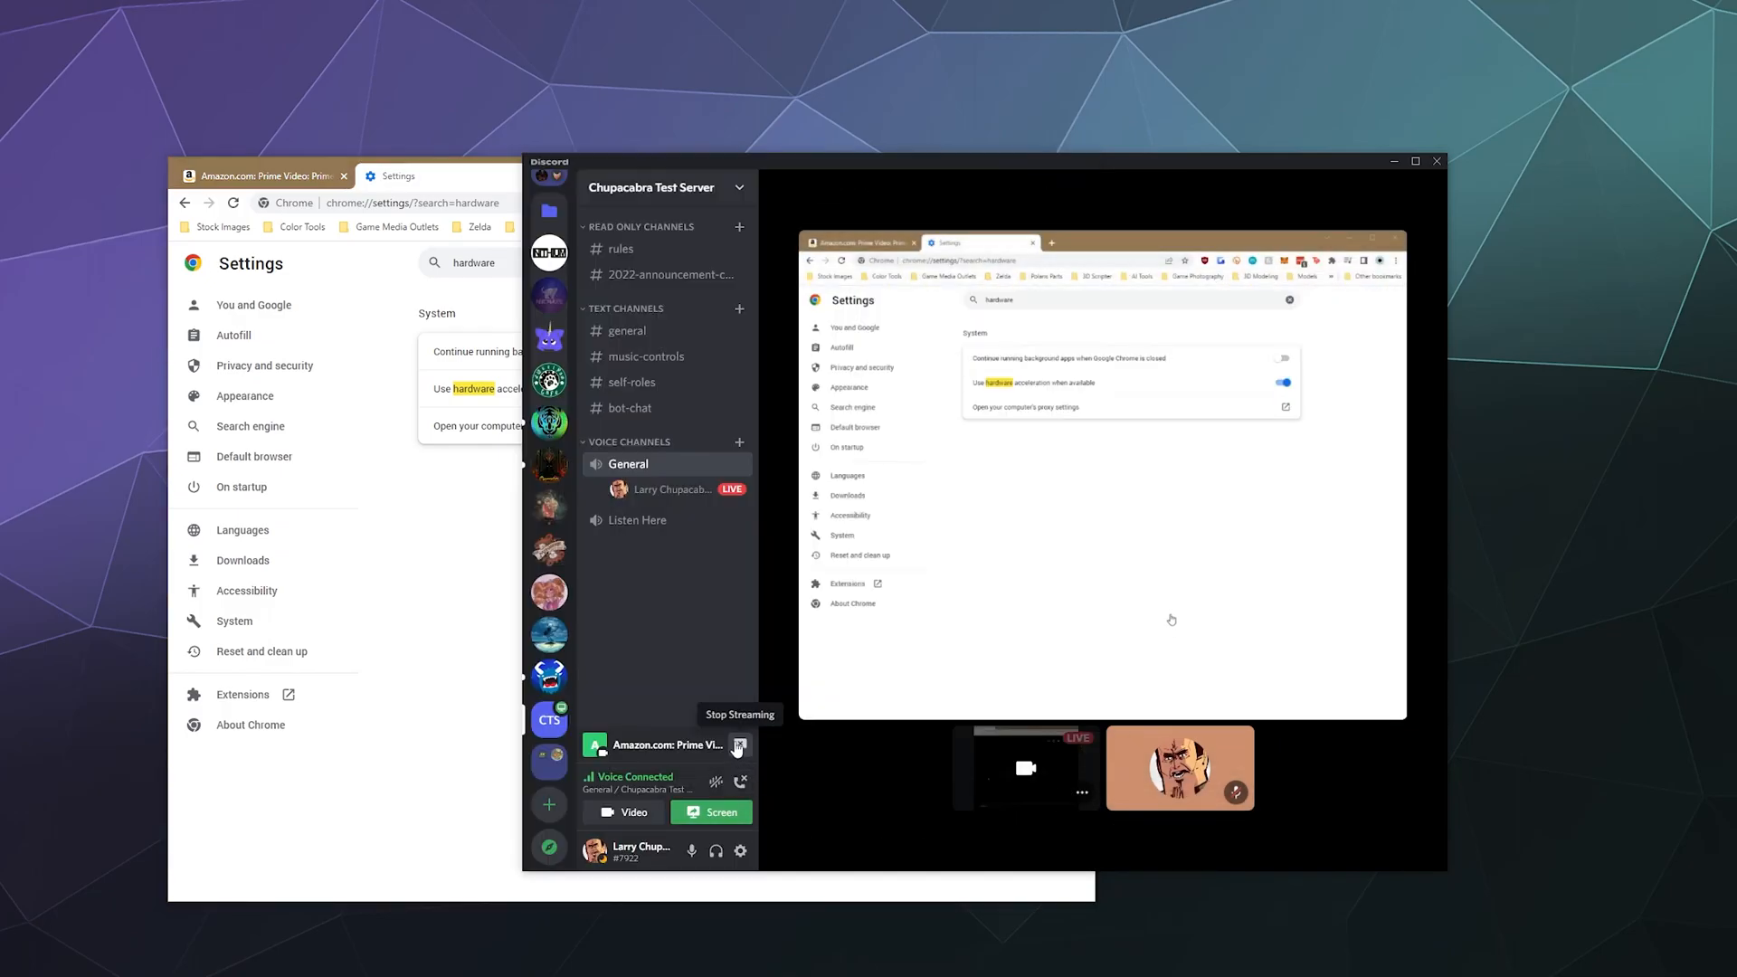
Verify Hardware Acceleration is on in Discord's Advanced settings, then leave settings.
{"action": "left_click", "coordinate": [740, 851]}
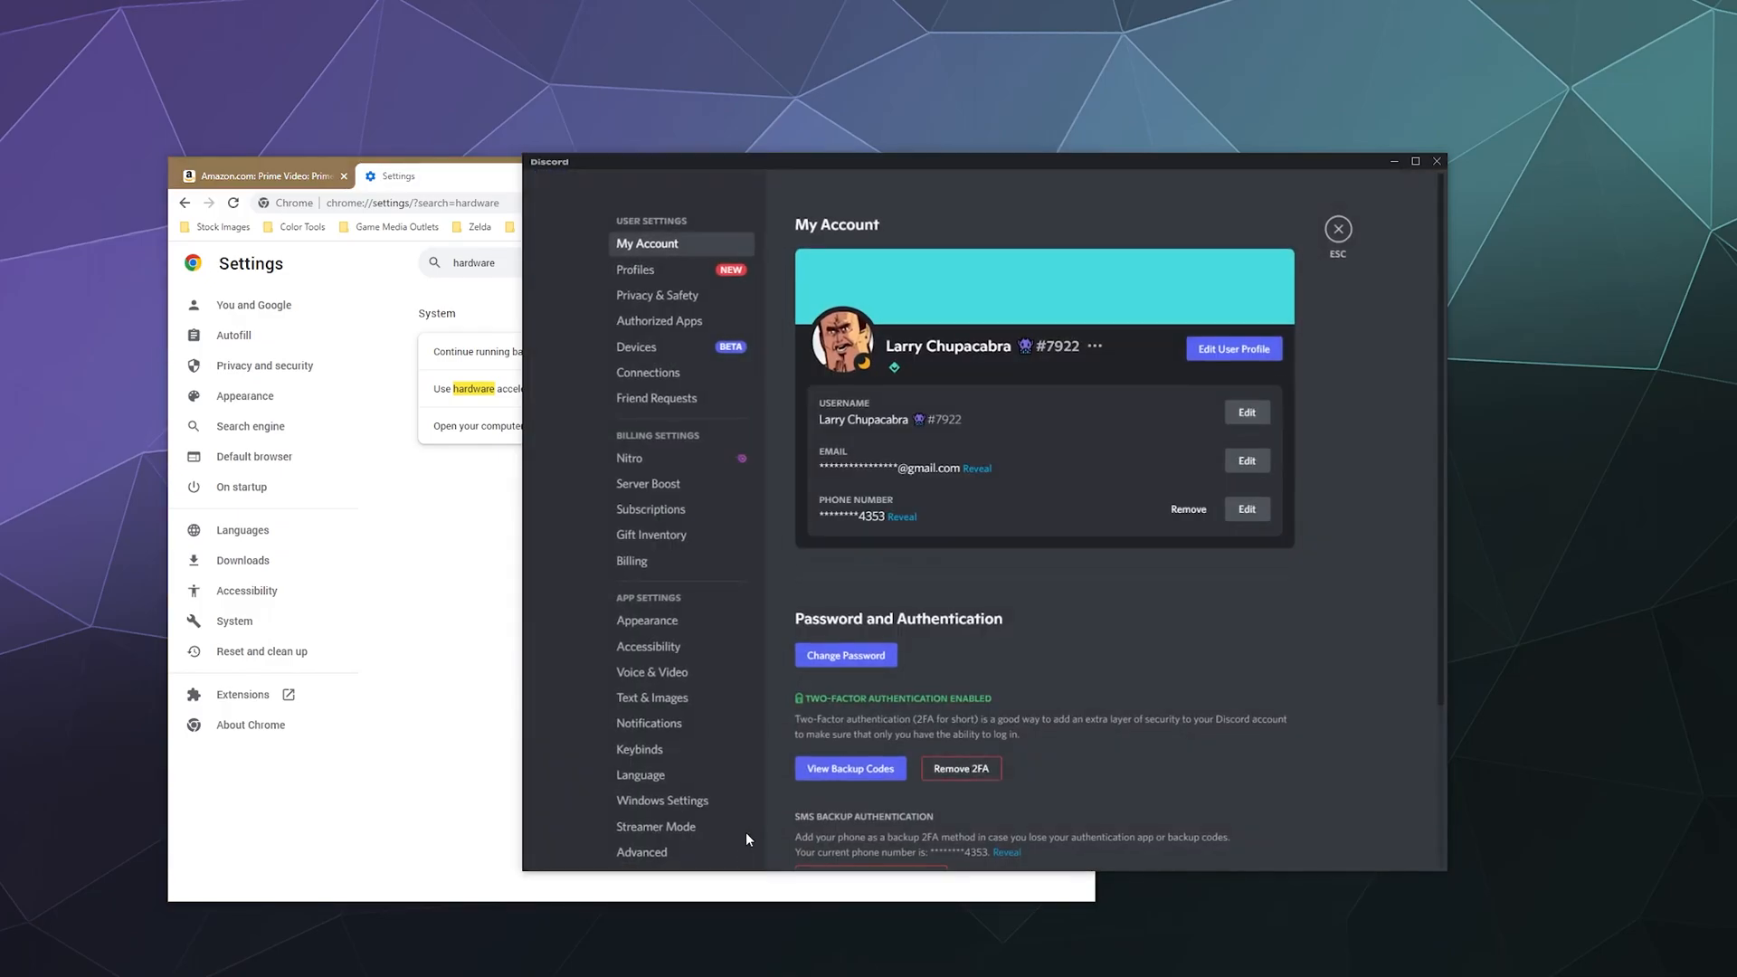
{"action": "scroll", "scroll_direction": "down", "scroll_amount": 3}
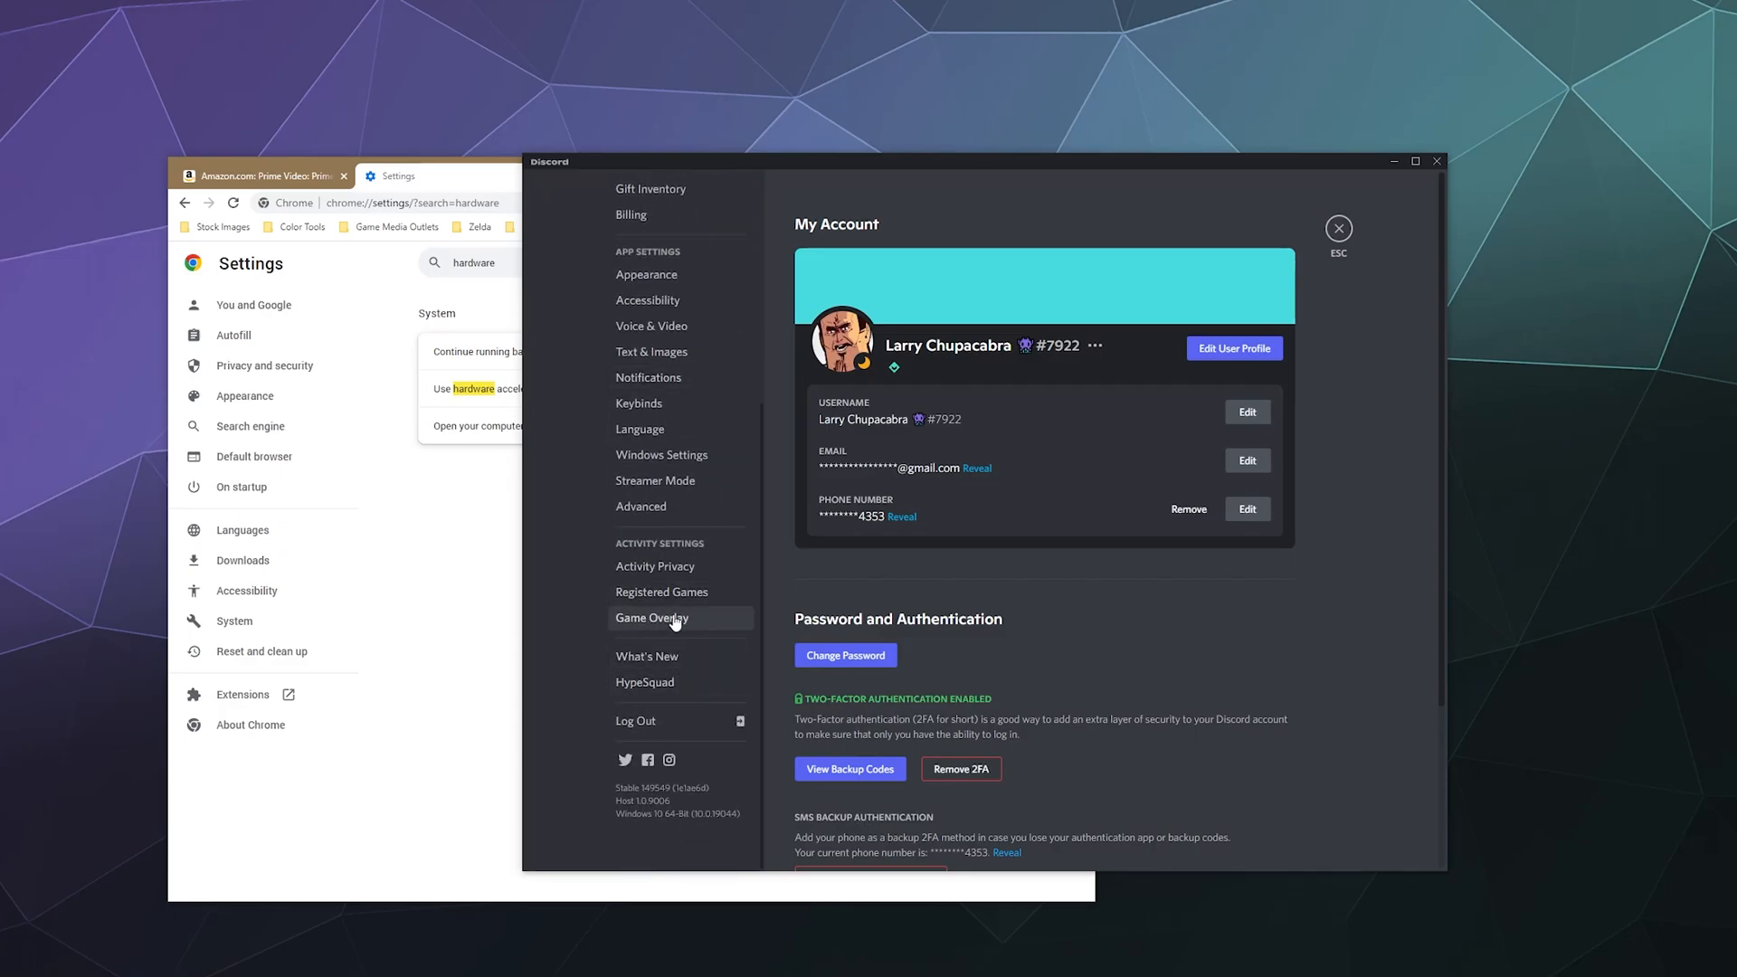
{"action": "left_click", "coordinate": [641, 506]}
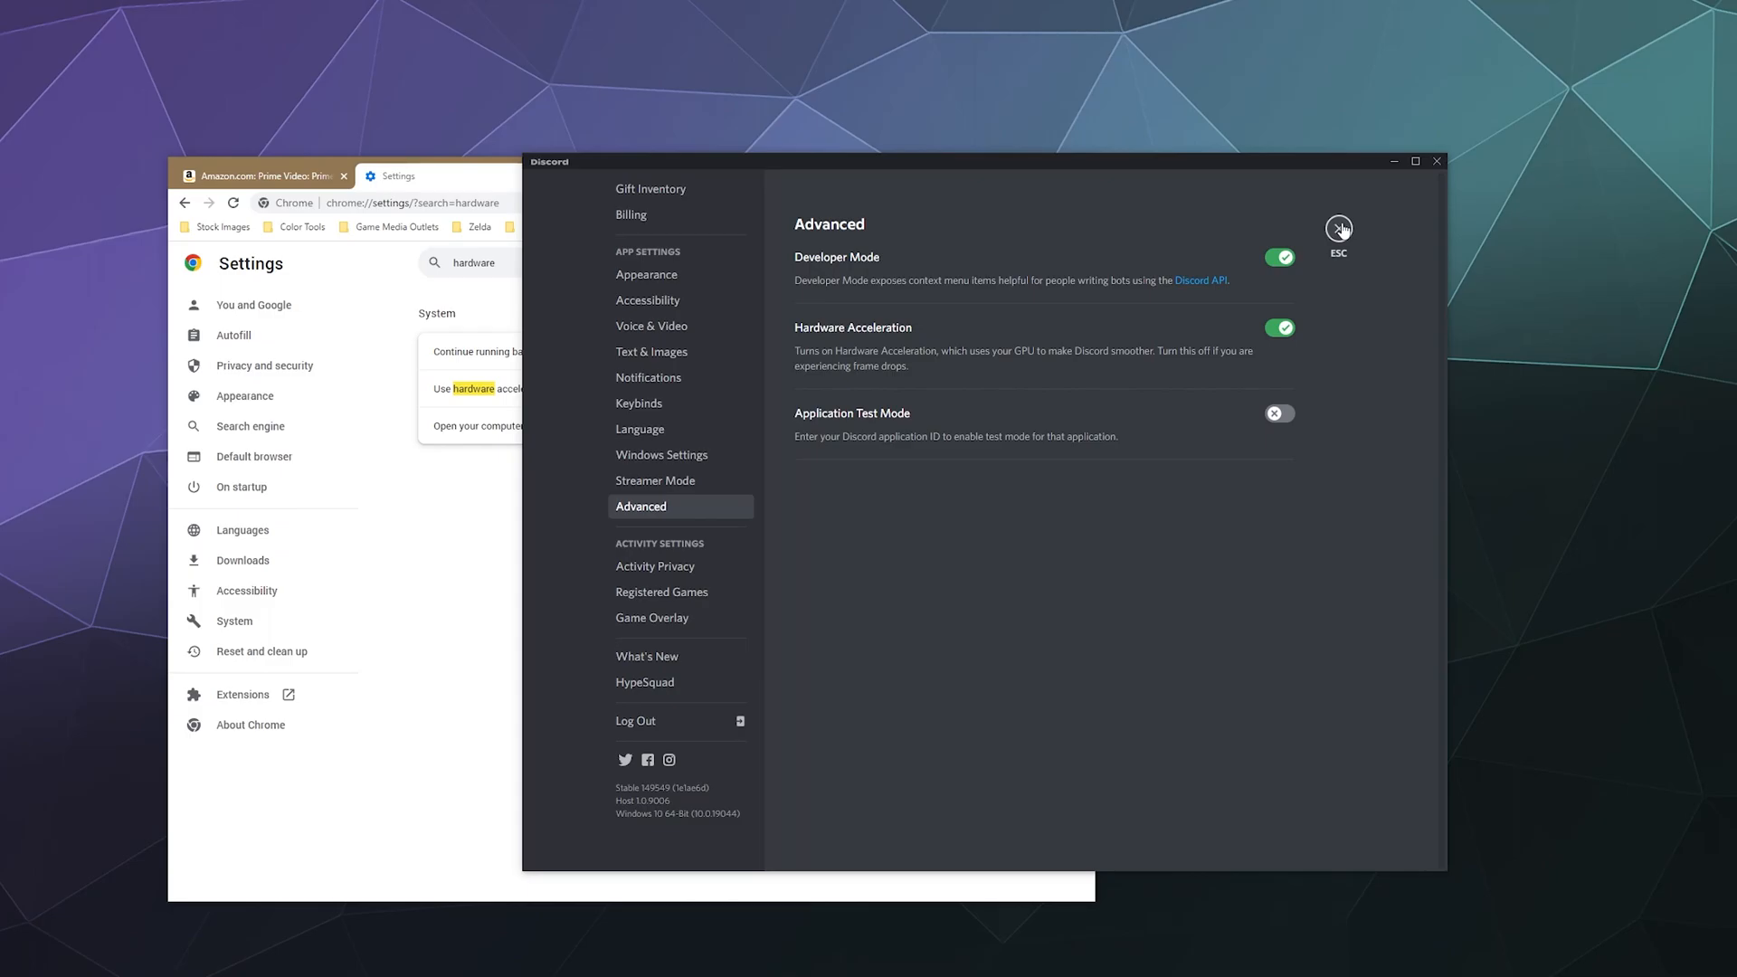
{"action": "left_click", "coordinate": [1339, 230]}
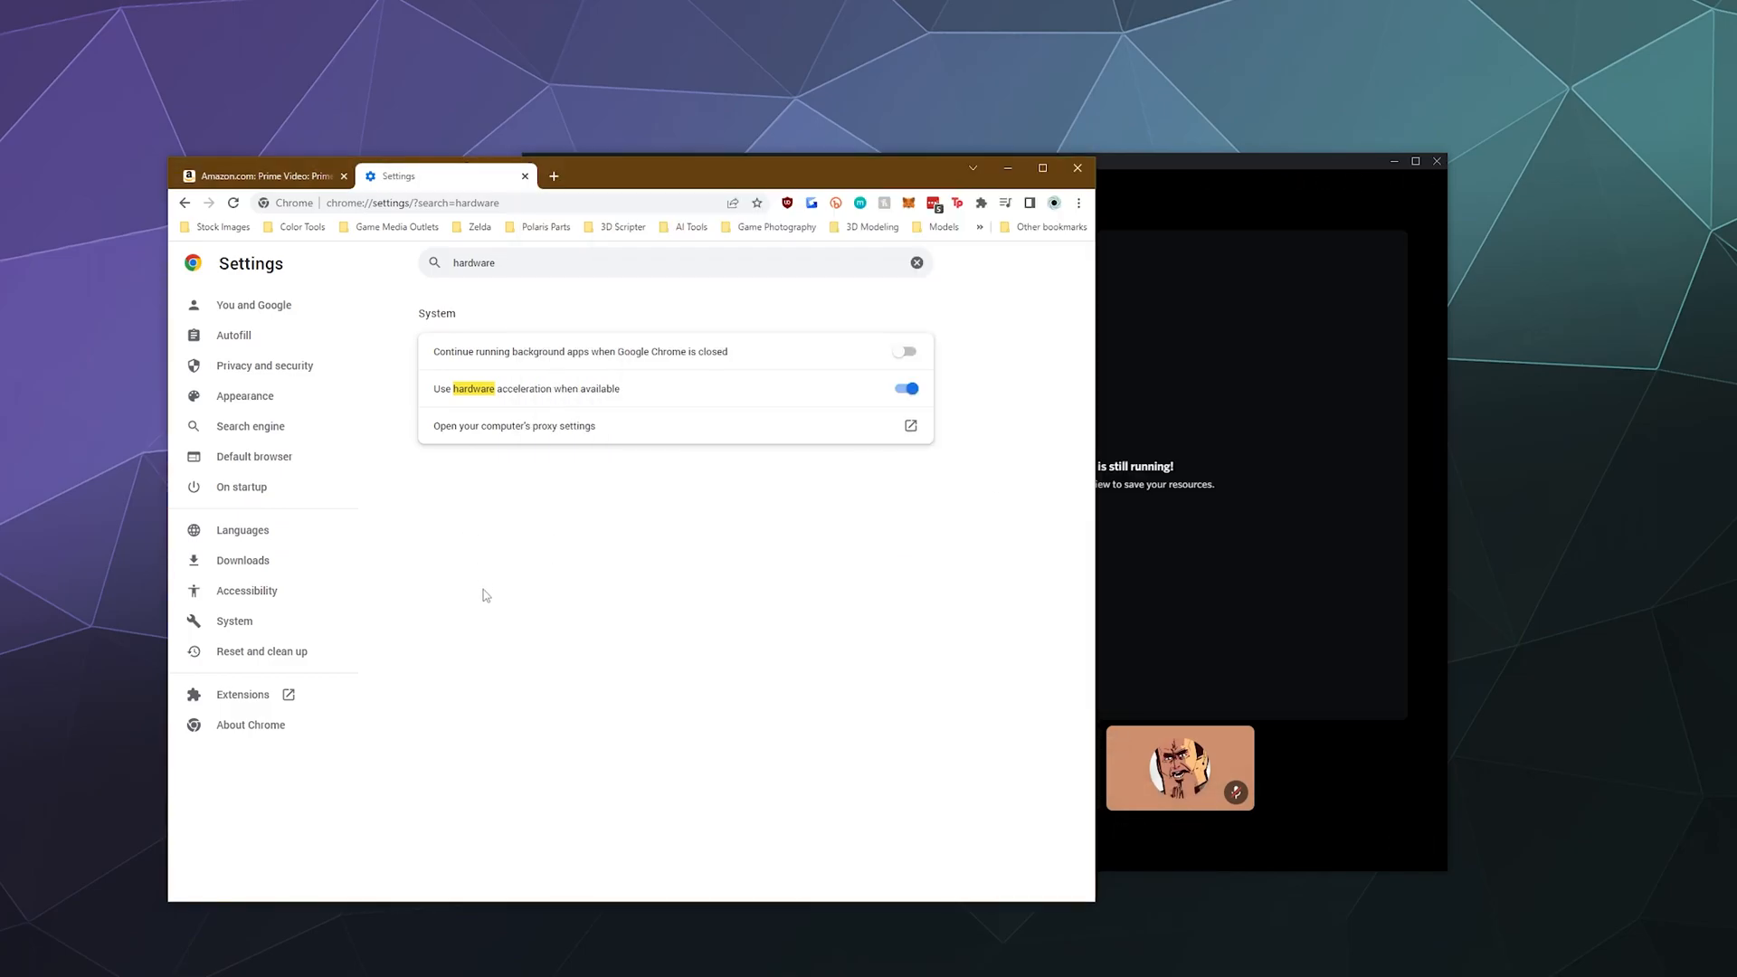
{"action": "mouse_move", "coordinate": [1008, 168]}
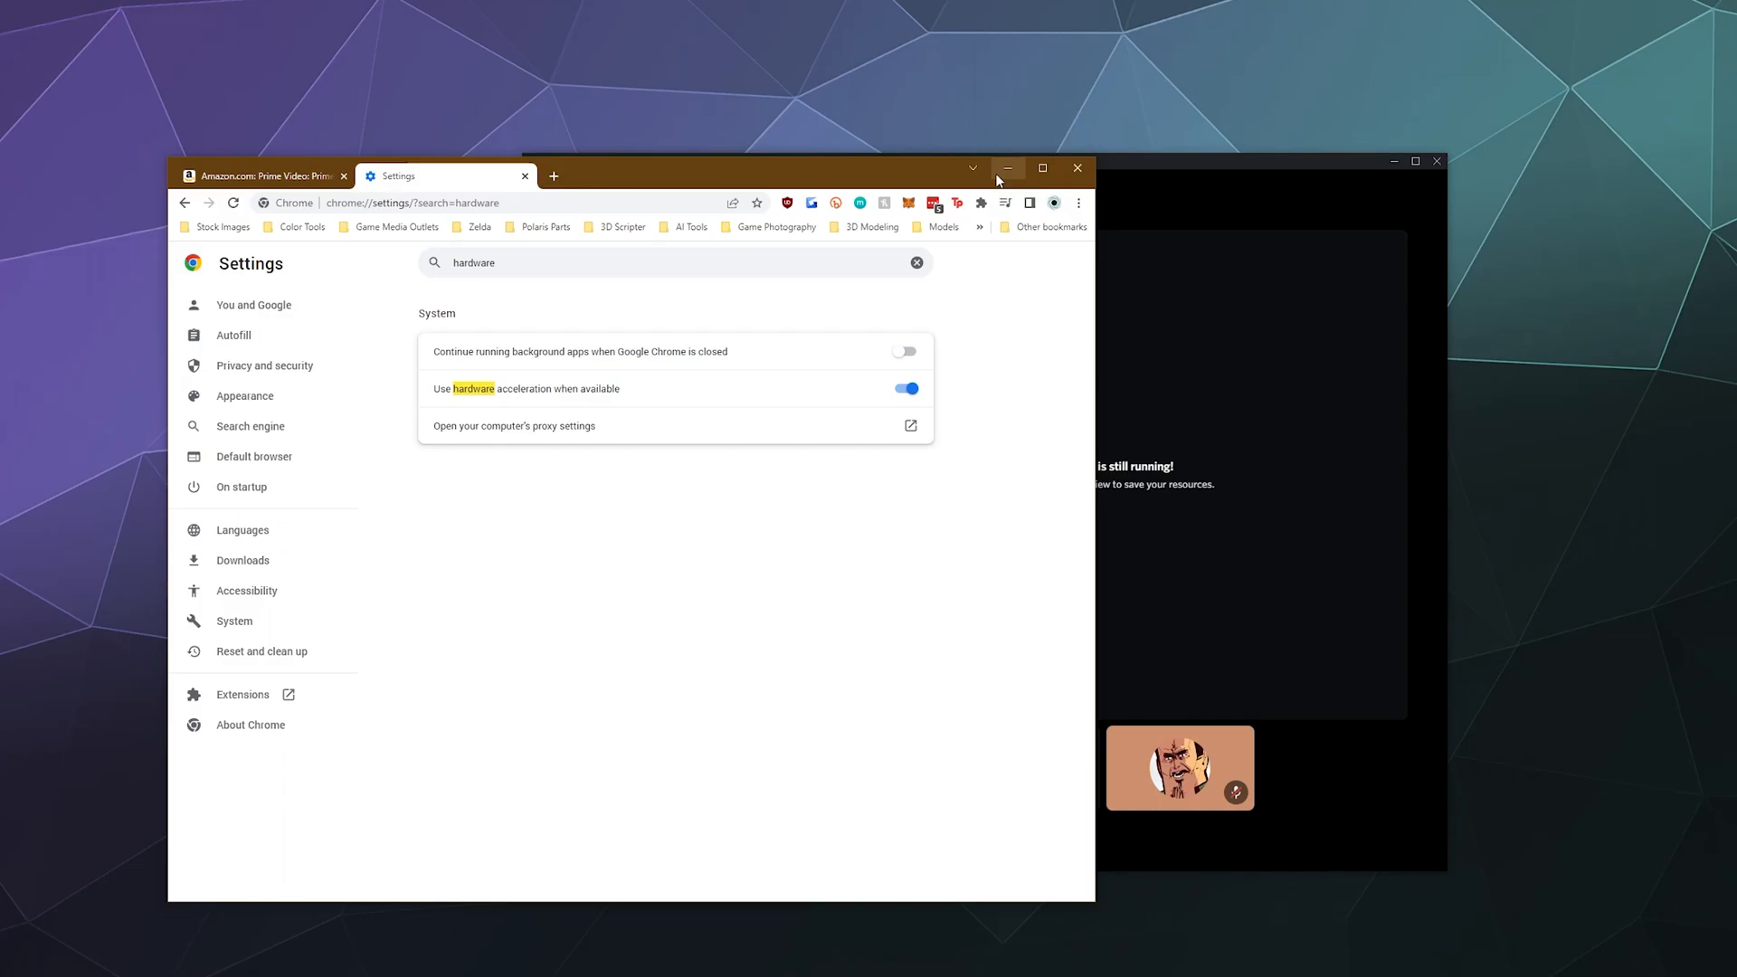
Minimize Chrome so the Firefox Prime Video player is in front.
{"action": "left_click", "coordinate": [1006, 169]}
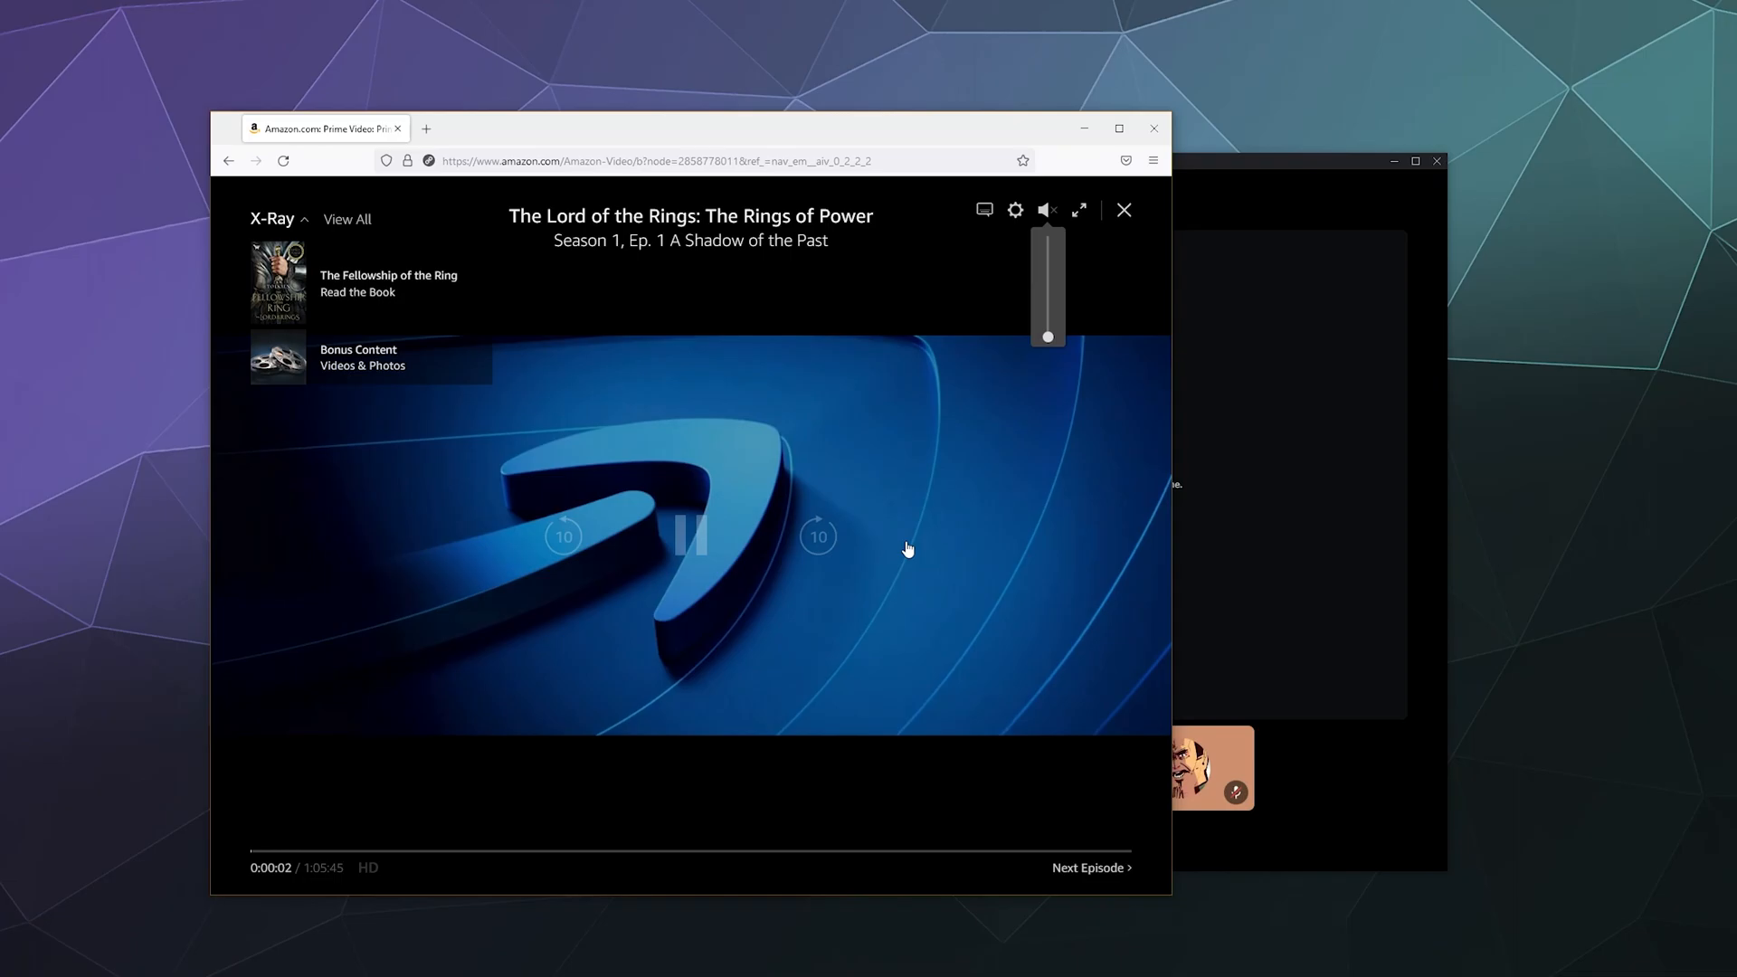
Stop the screen stream while staying in the General voice channel.
{"action": "left_click", "coordinate": [689, 535]}
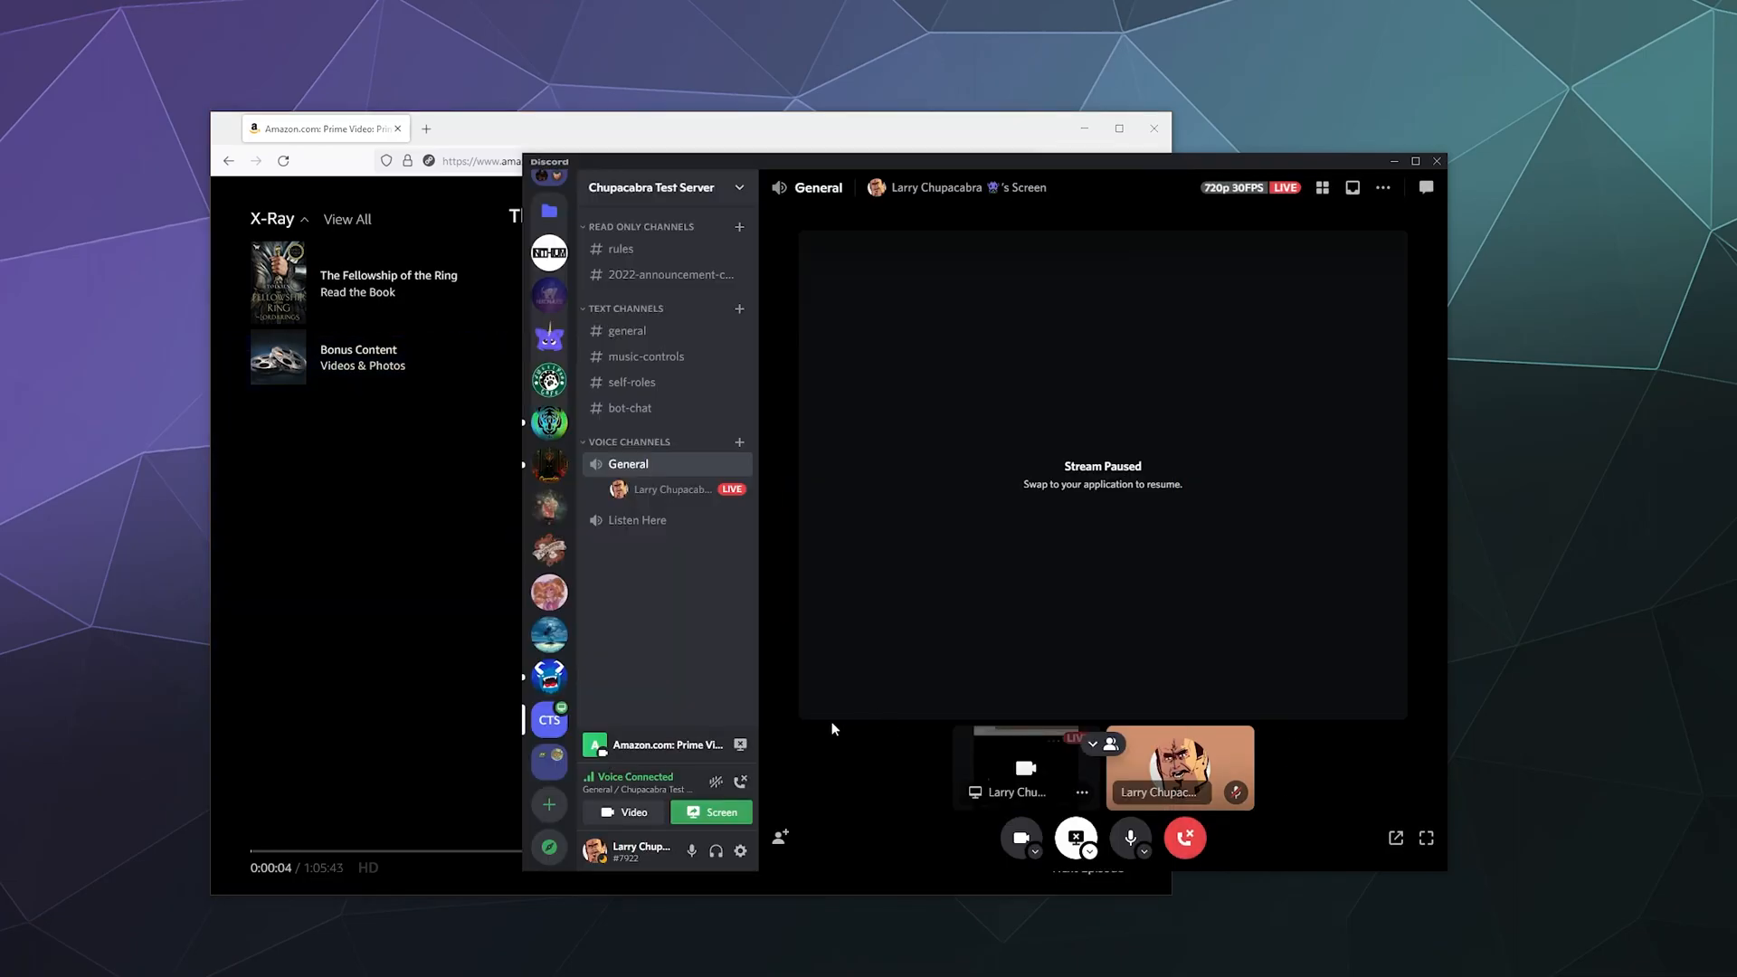
{"action": "mouse_move", "coordinate": [740, 746]}
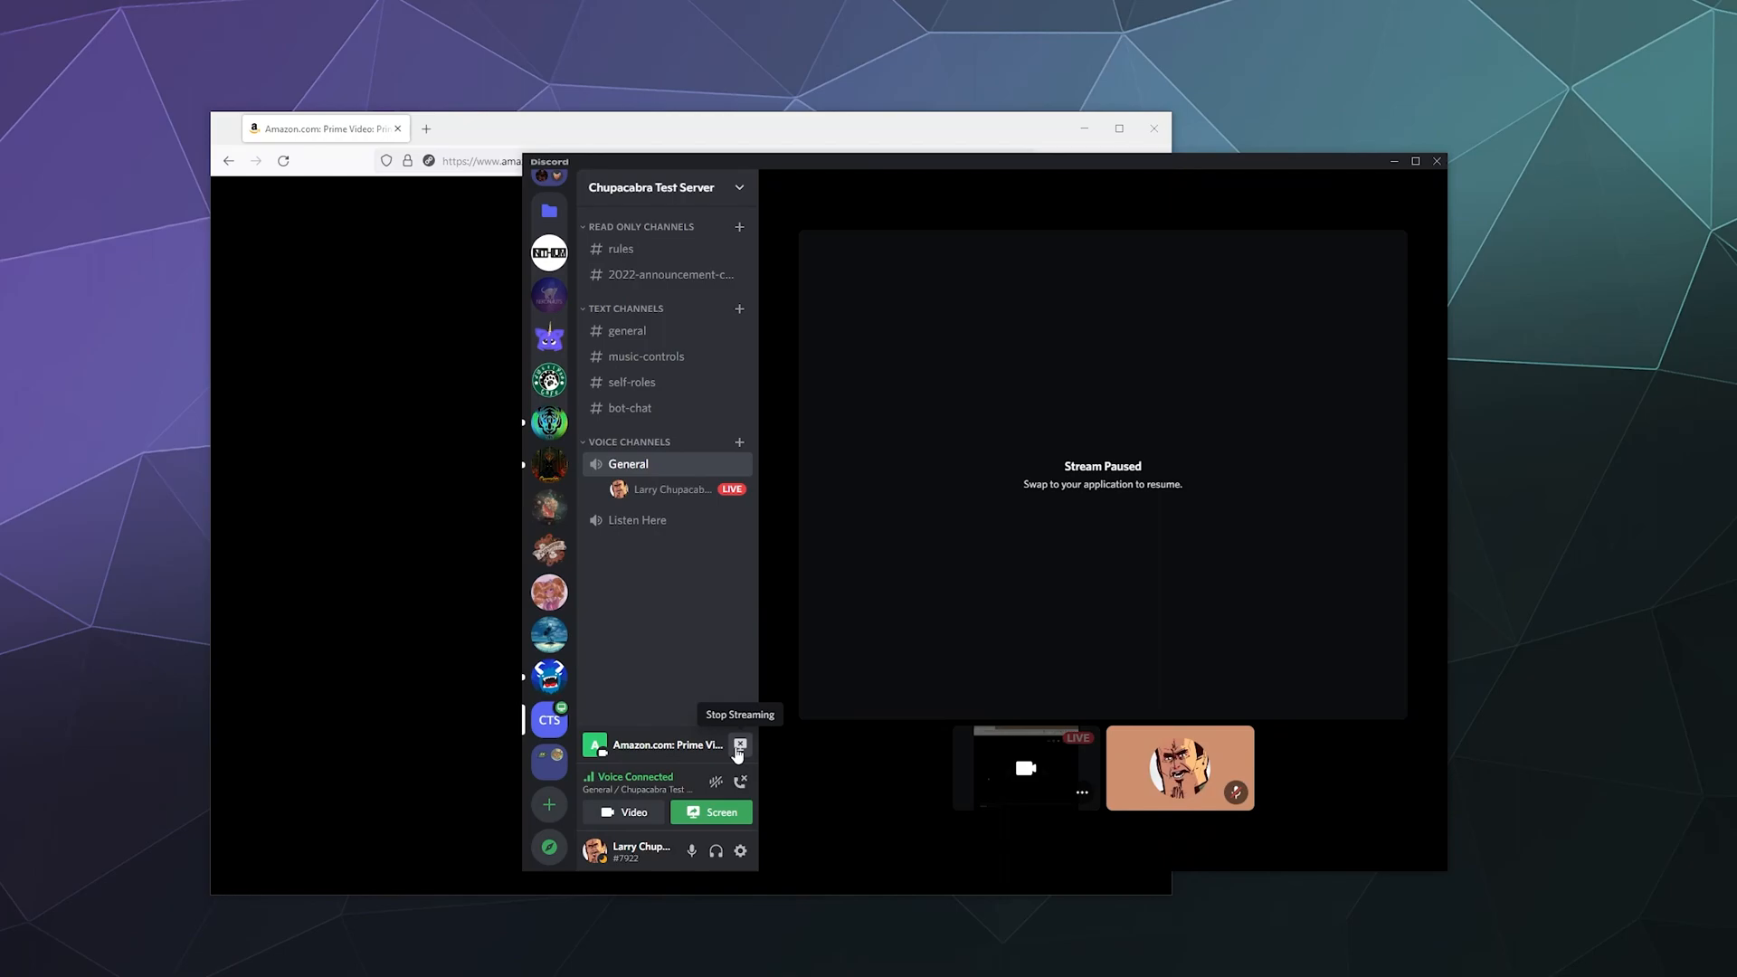
{"action": "left_click", "coordinate": [739, 744]}
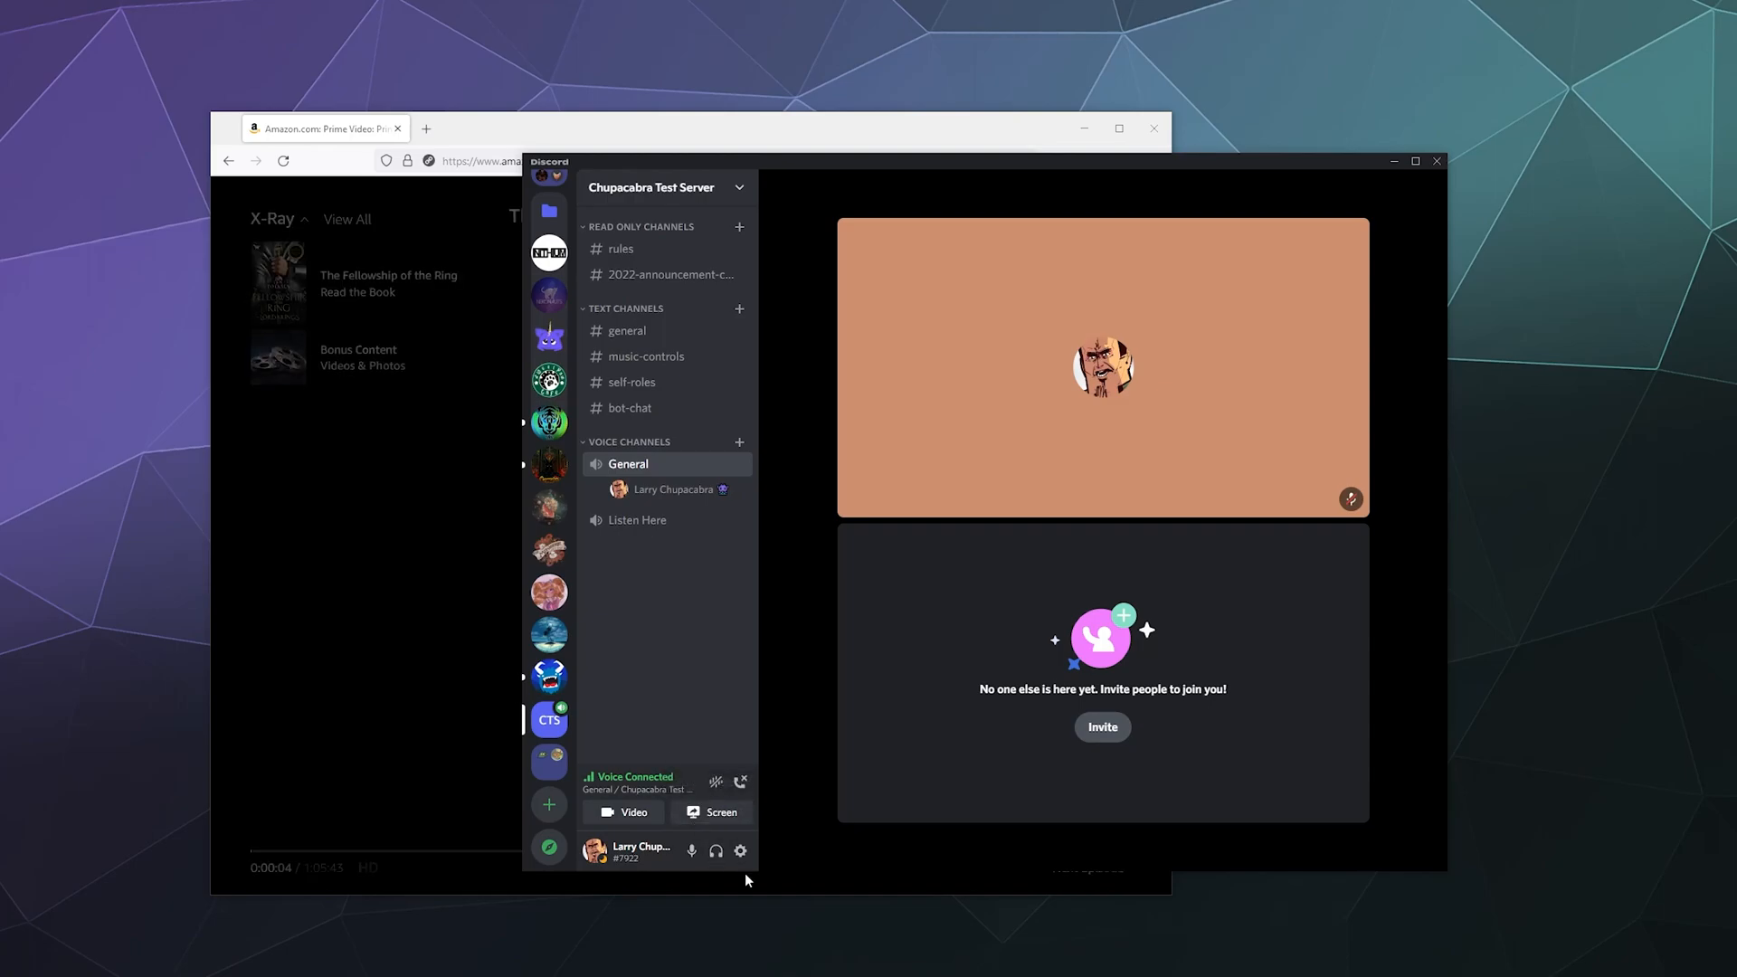
{"action": "mouse_move", "coordinate": [740, 850]}
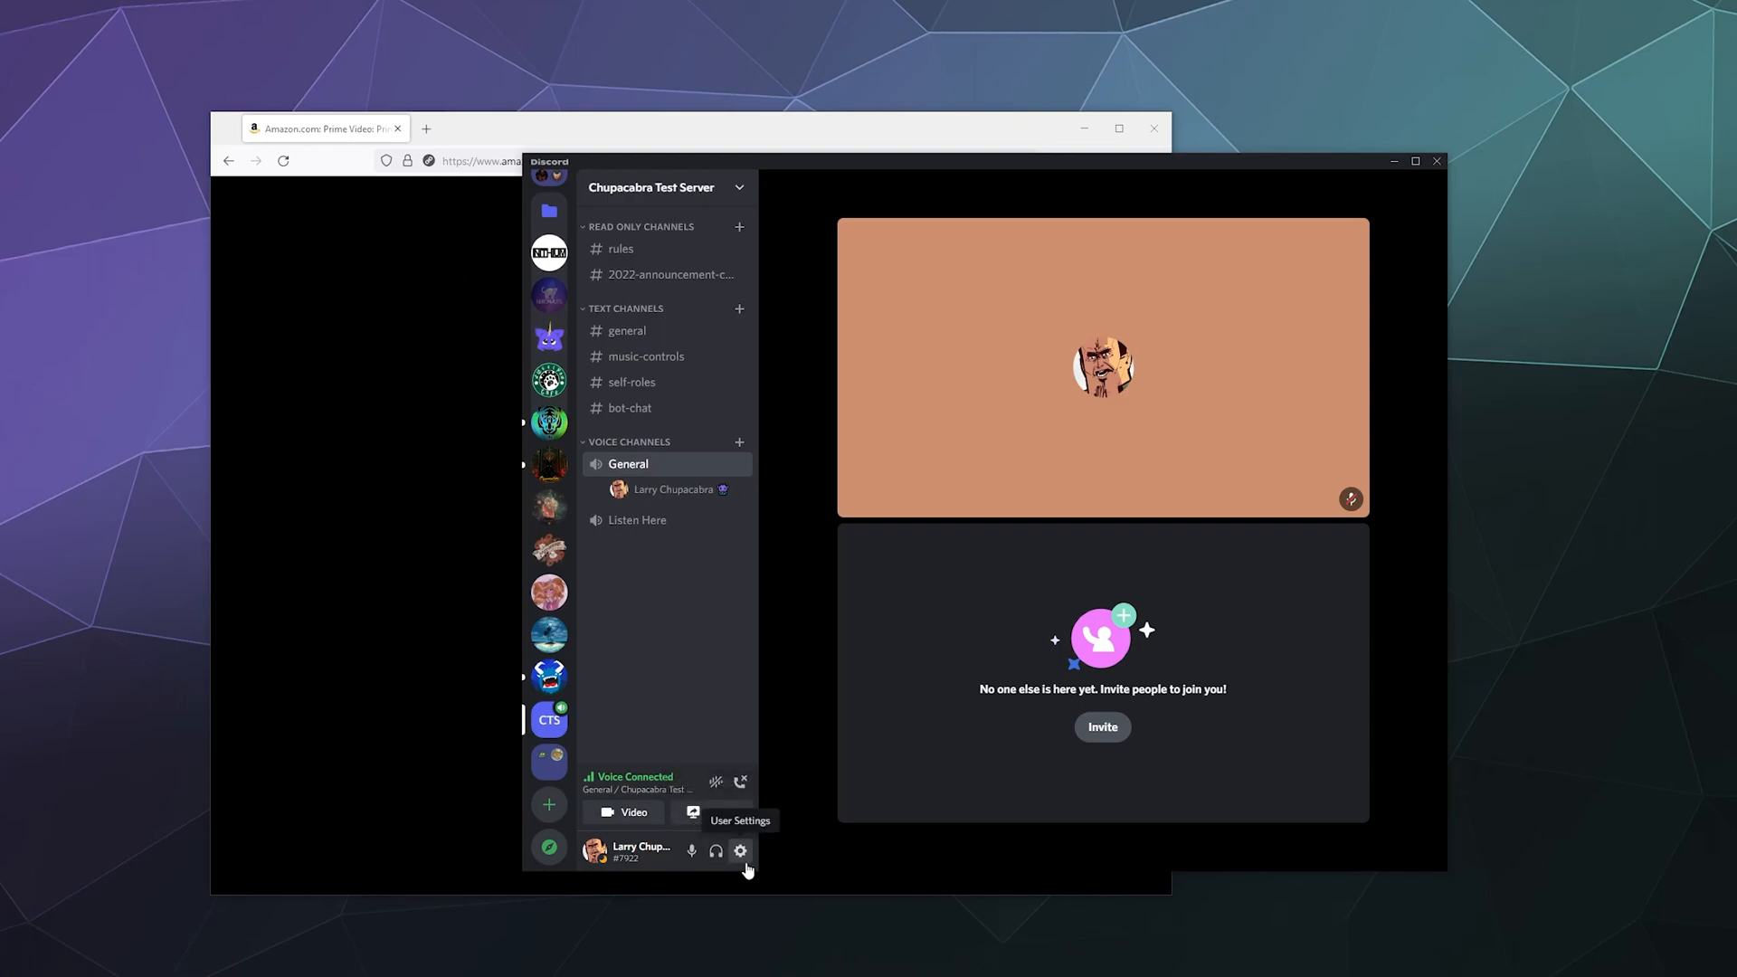
Go to the Registered Games page in Discord's user settings.
{"action": "left_click", "coordinate": [740, 851]}
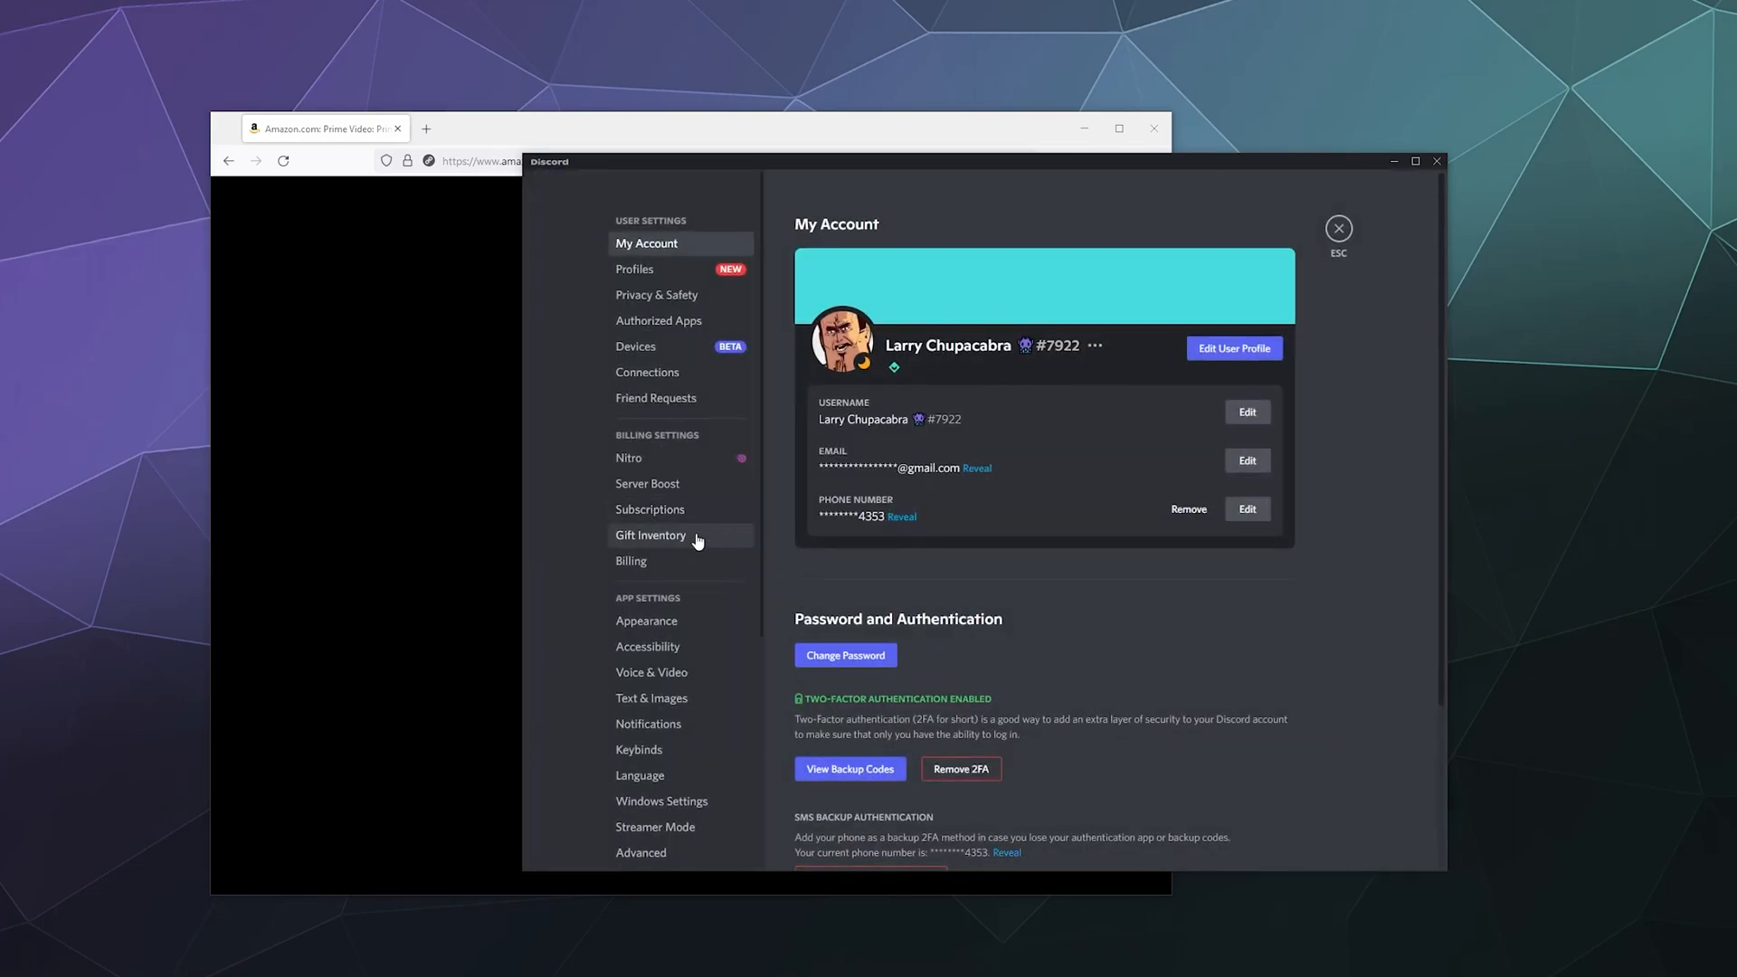
{"action": "scroll", "scroll_direction": "down", "scroll_amount": 3}
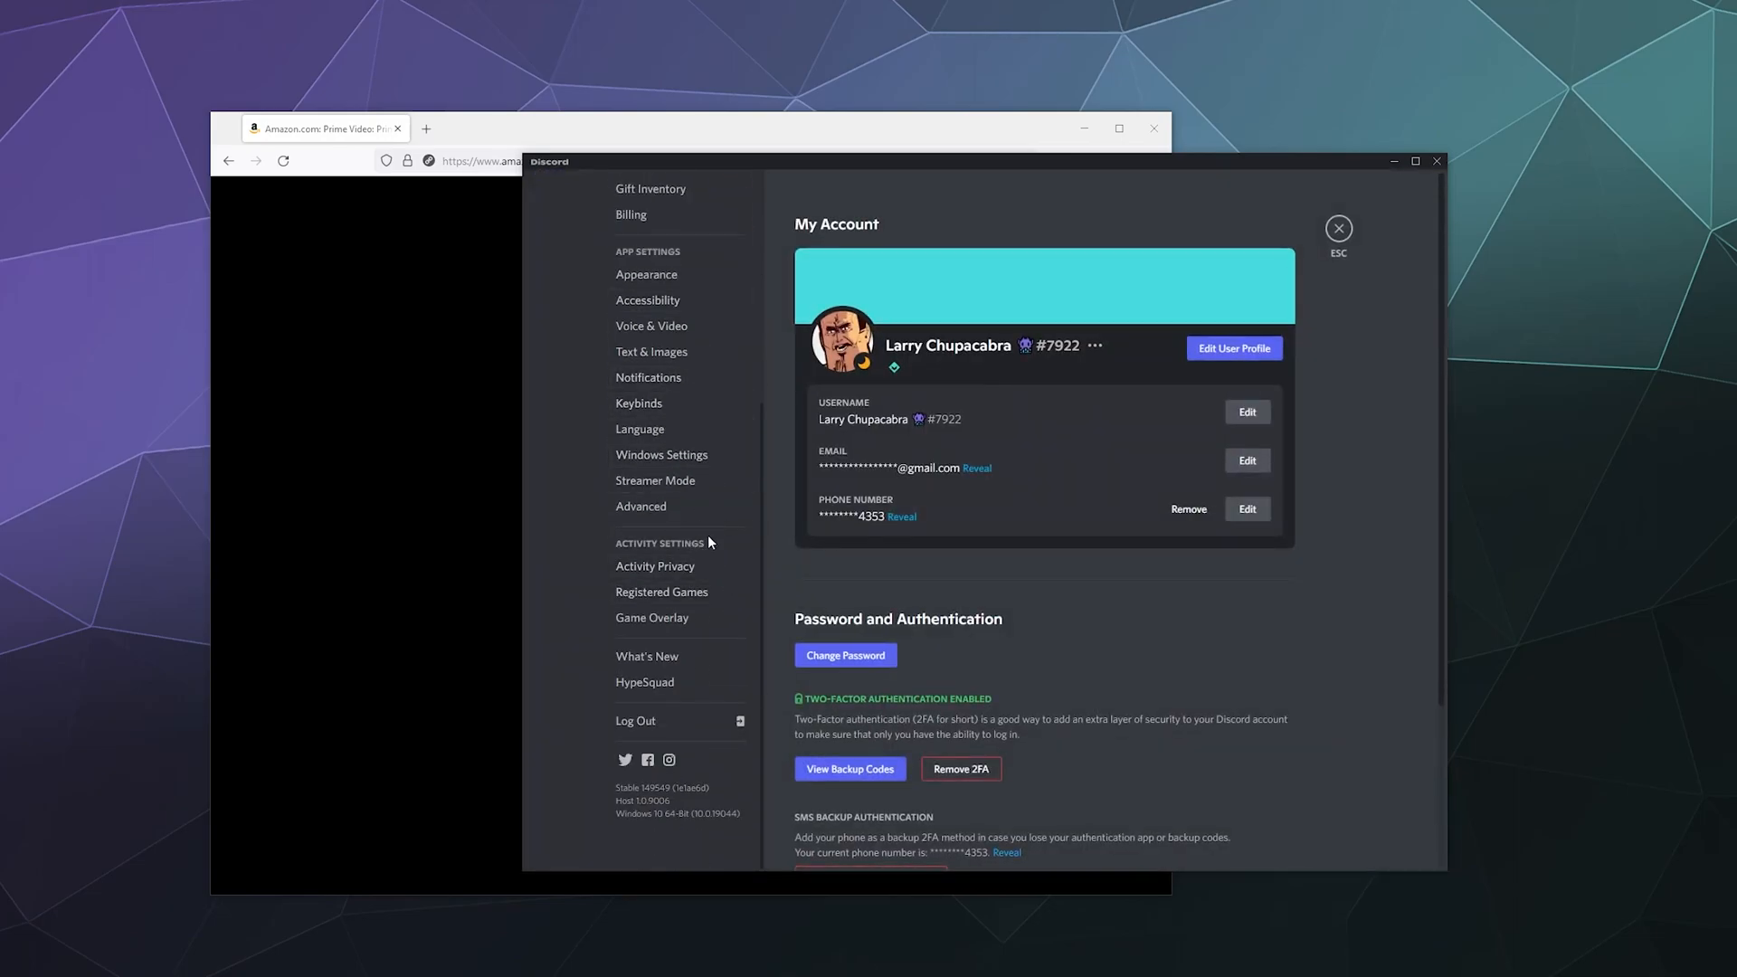
{"action": "mouse_move", "coordinate": [662, 592]}
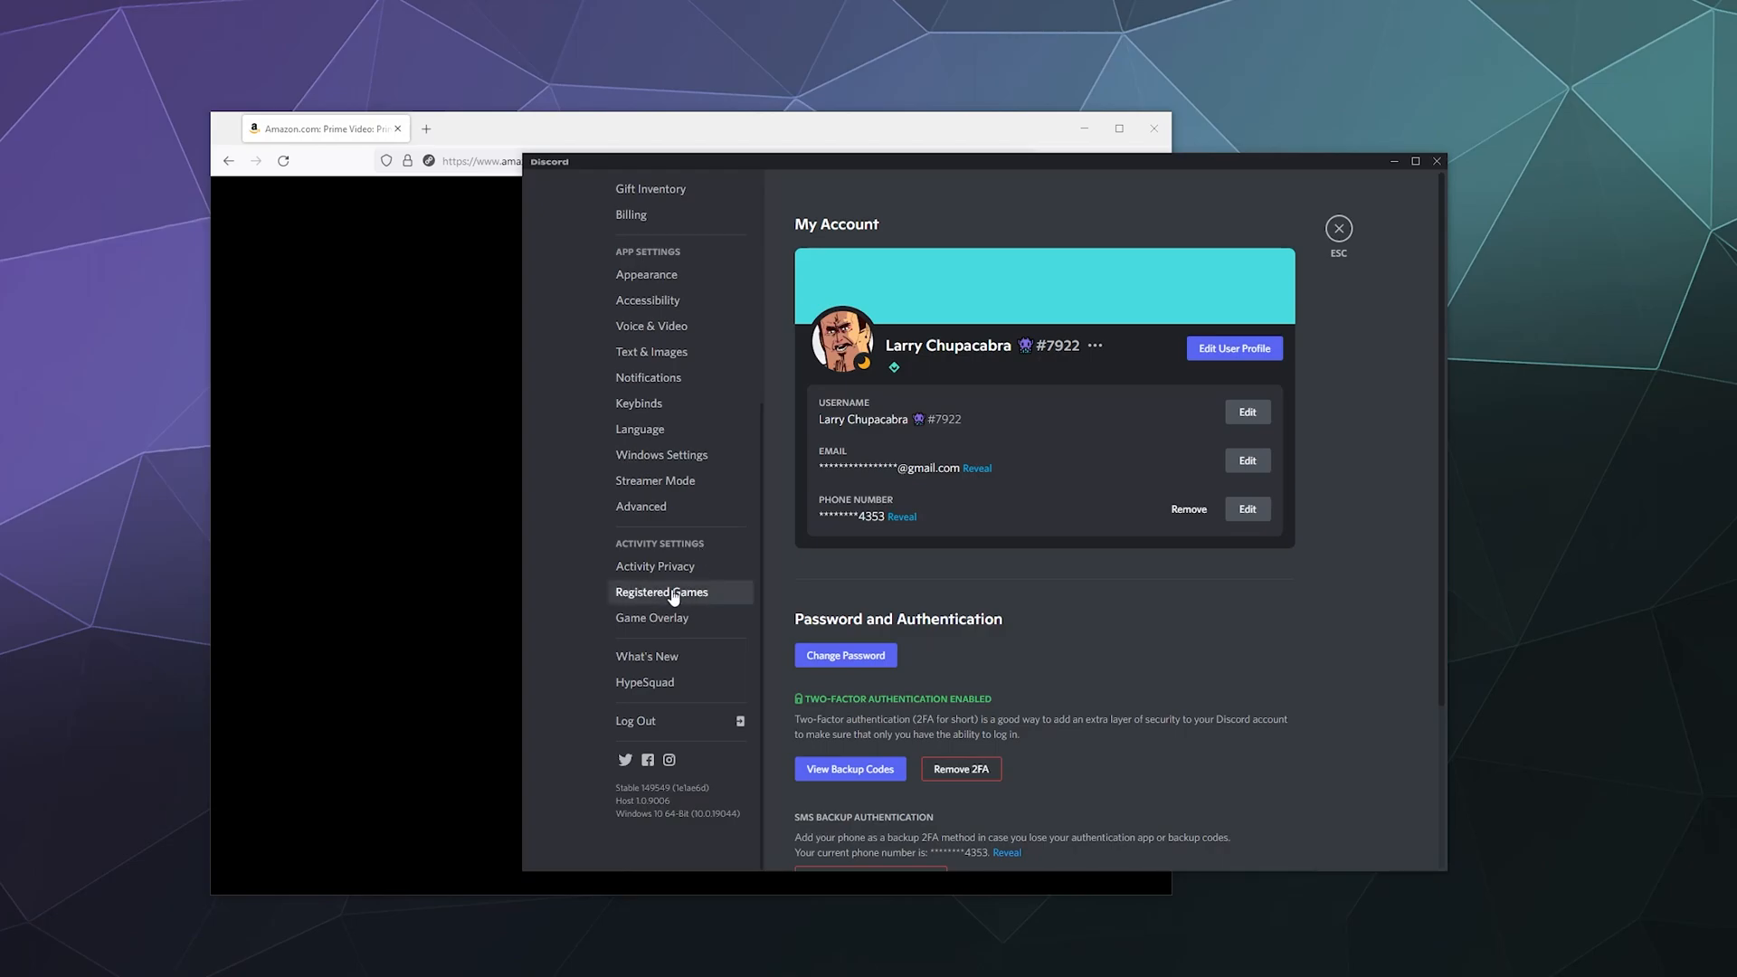
{"action": "left_click", "coordinate": [663, 590]}
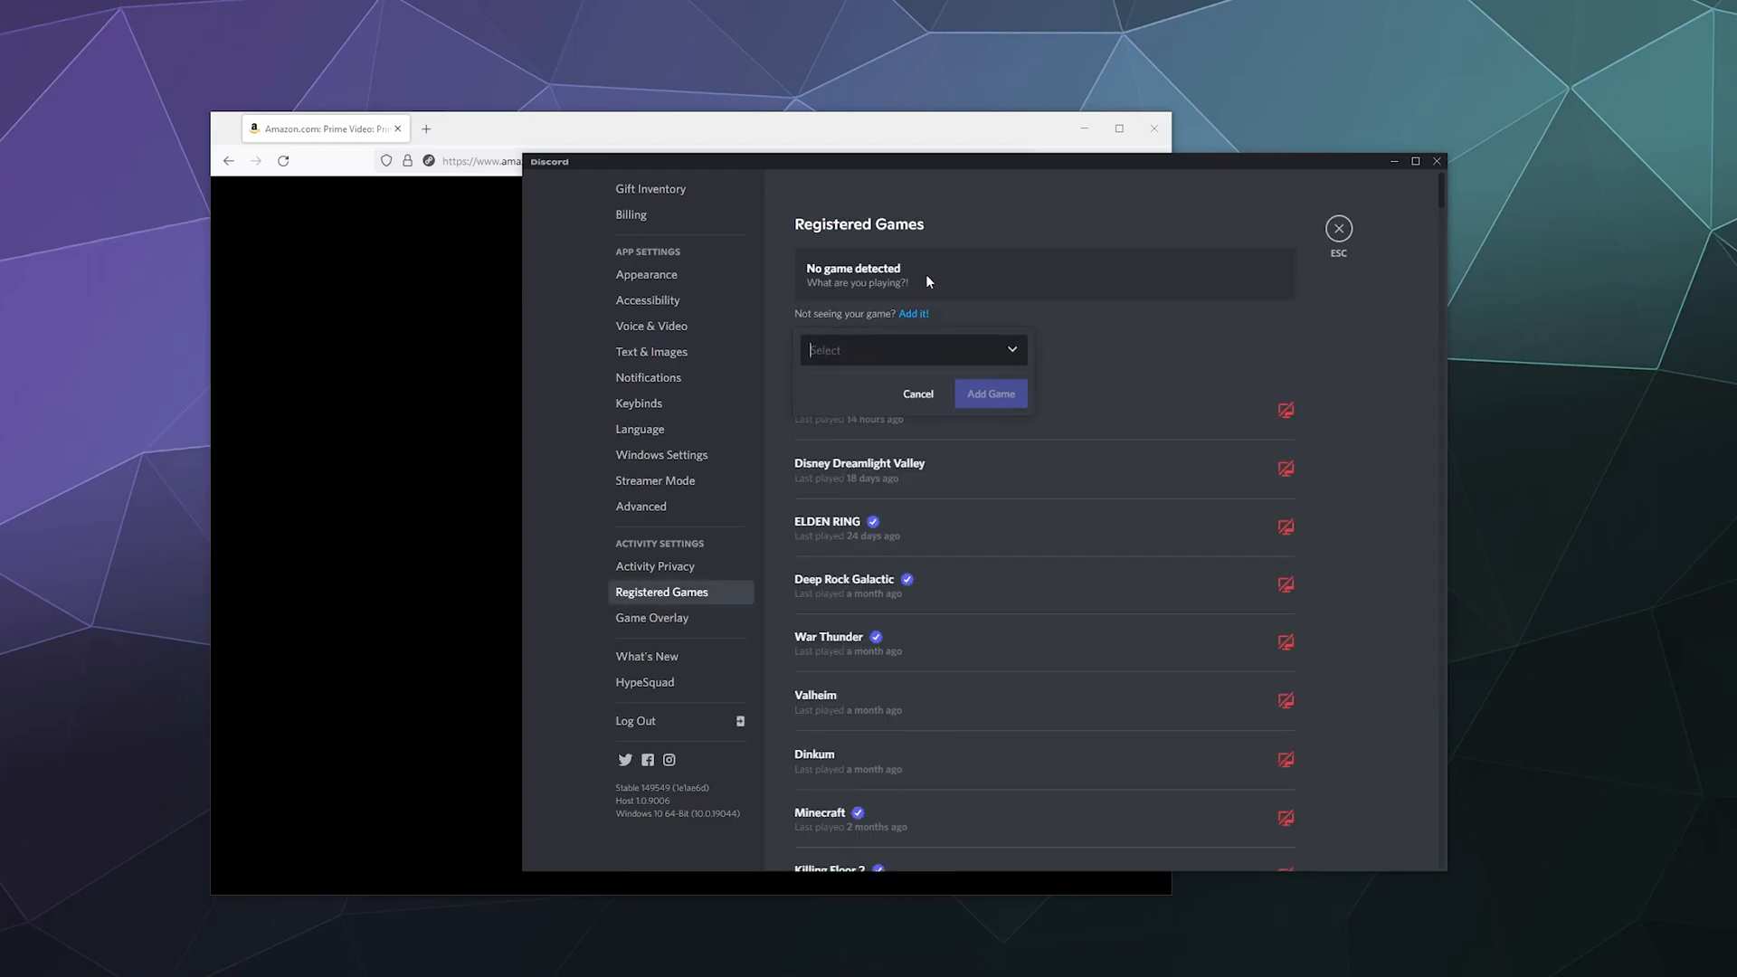
{"action": "mouse_move", "coordinate": [903, 362]}
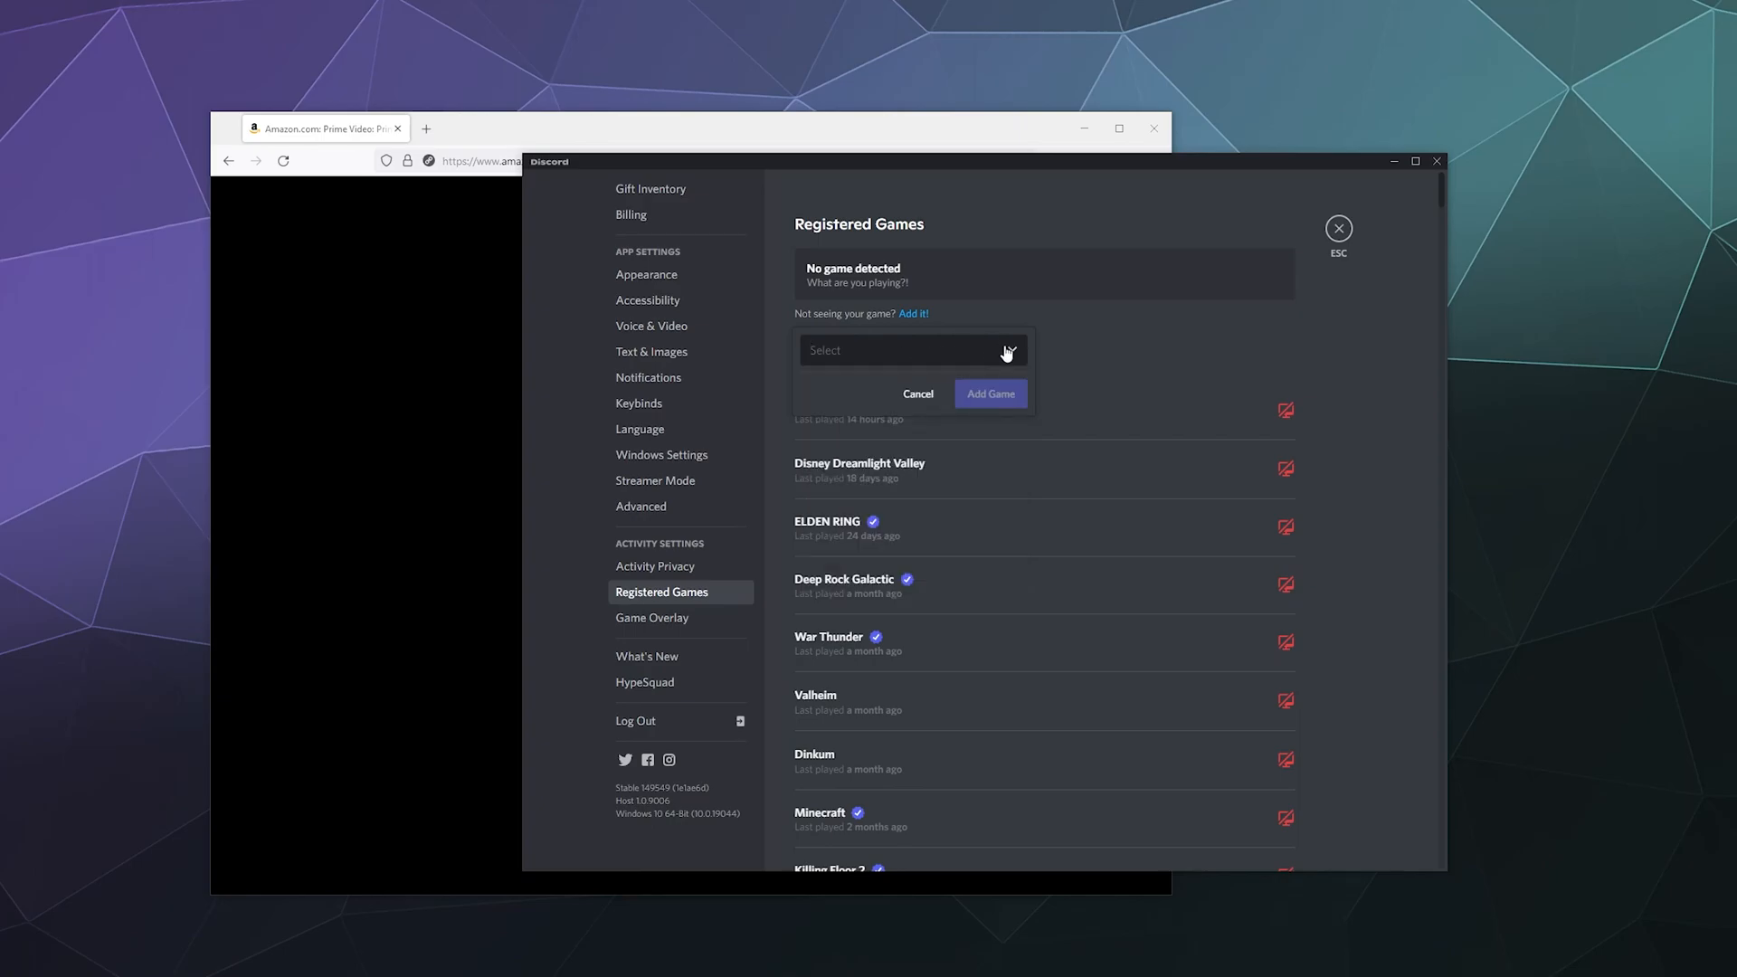
Add the Firefox Prime Video window as a registered game and leave settings.
{"action": "type", "text": "fir"}
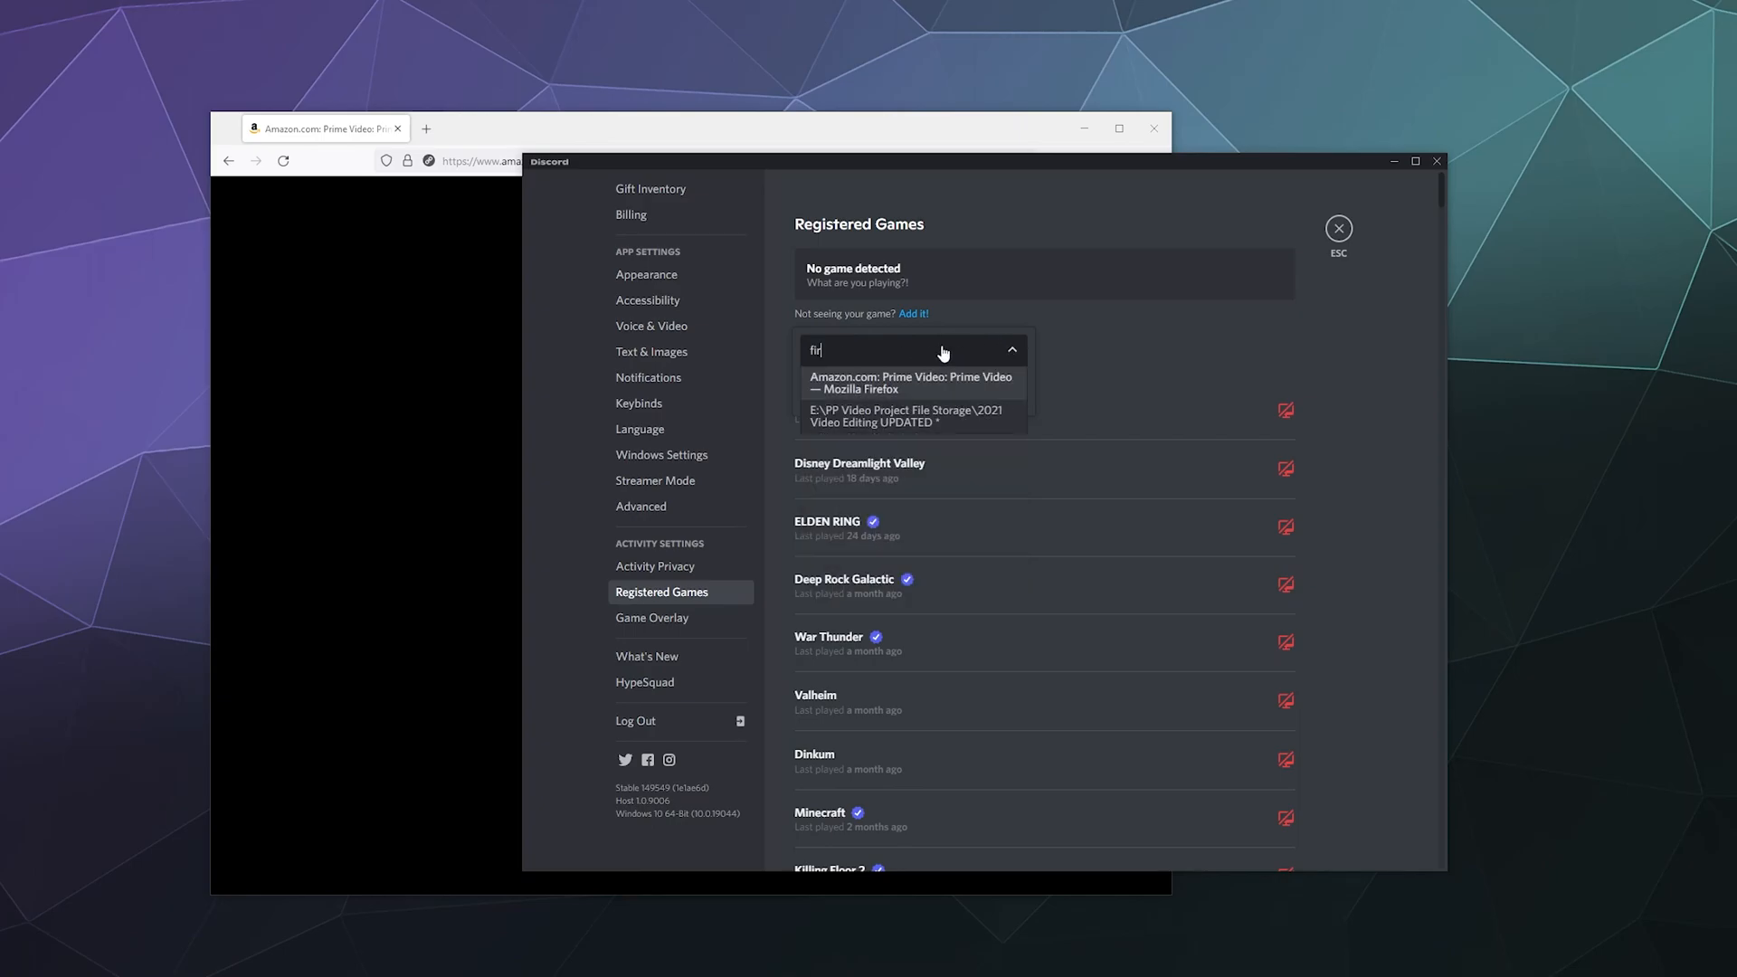
{"action": "left_click", "coordinate": [908, 382]}
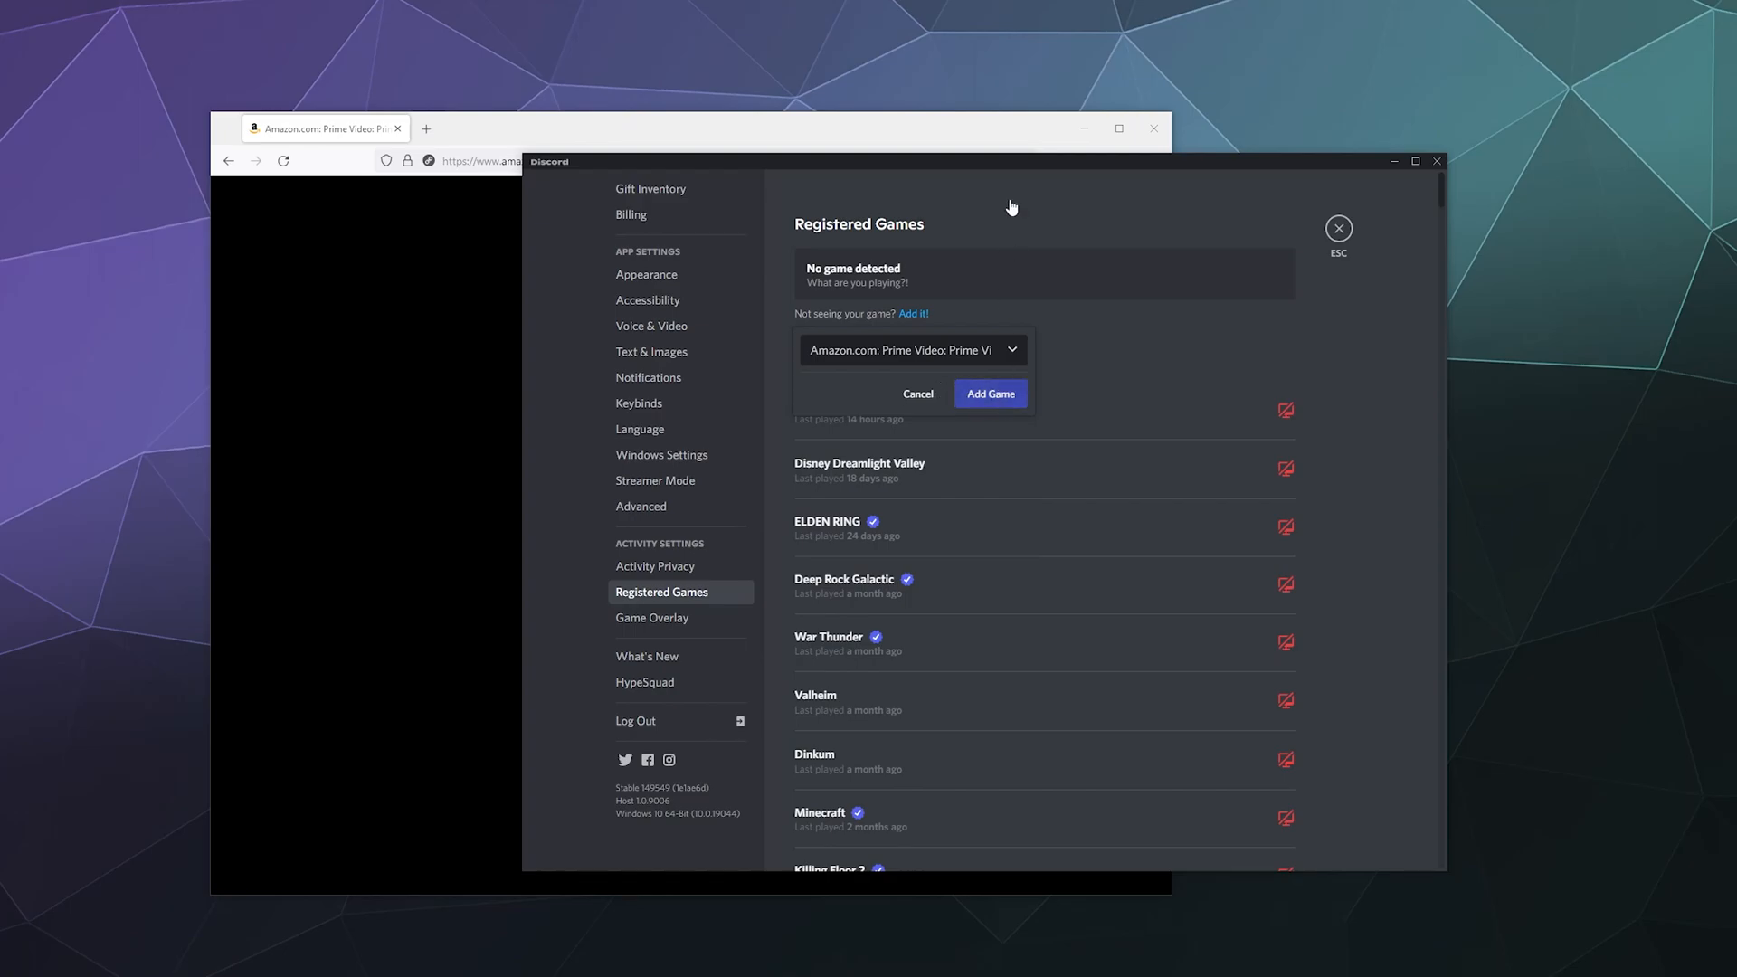
{"action": "left_click", "coordinate": [990, 393]}
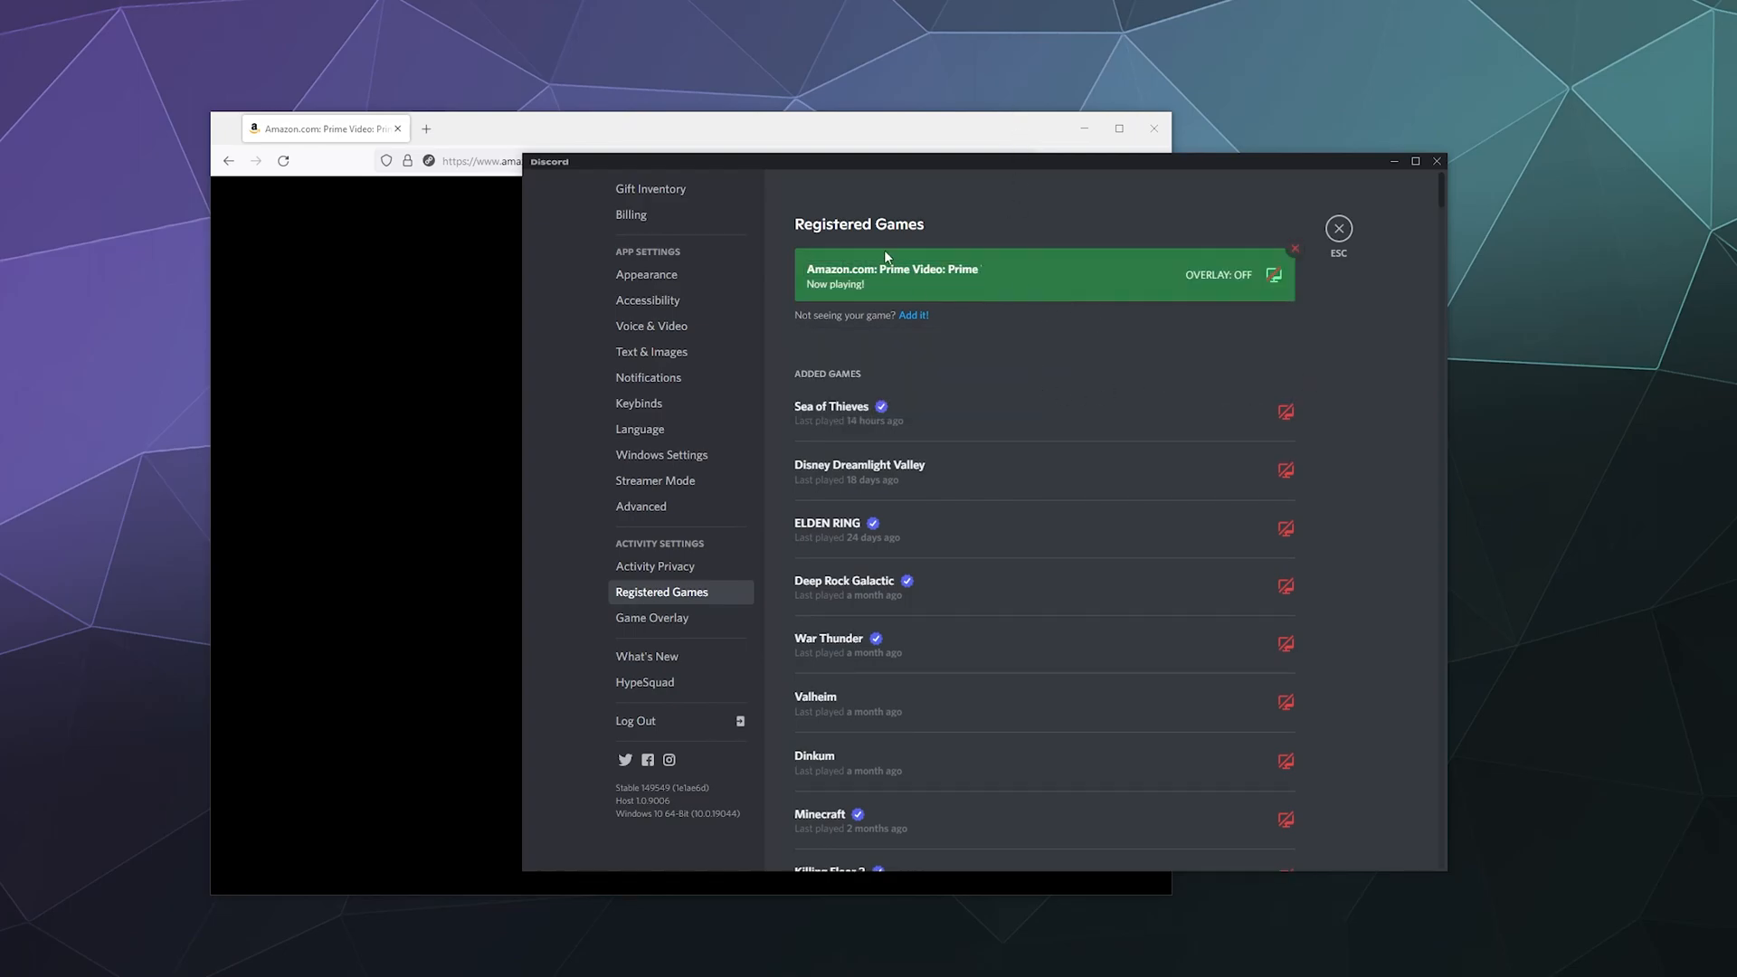
{"action": "mouse_move", "coordinate": [1195, 275]}
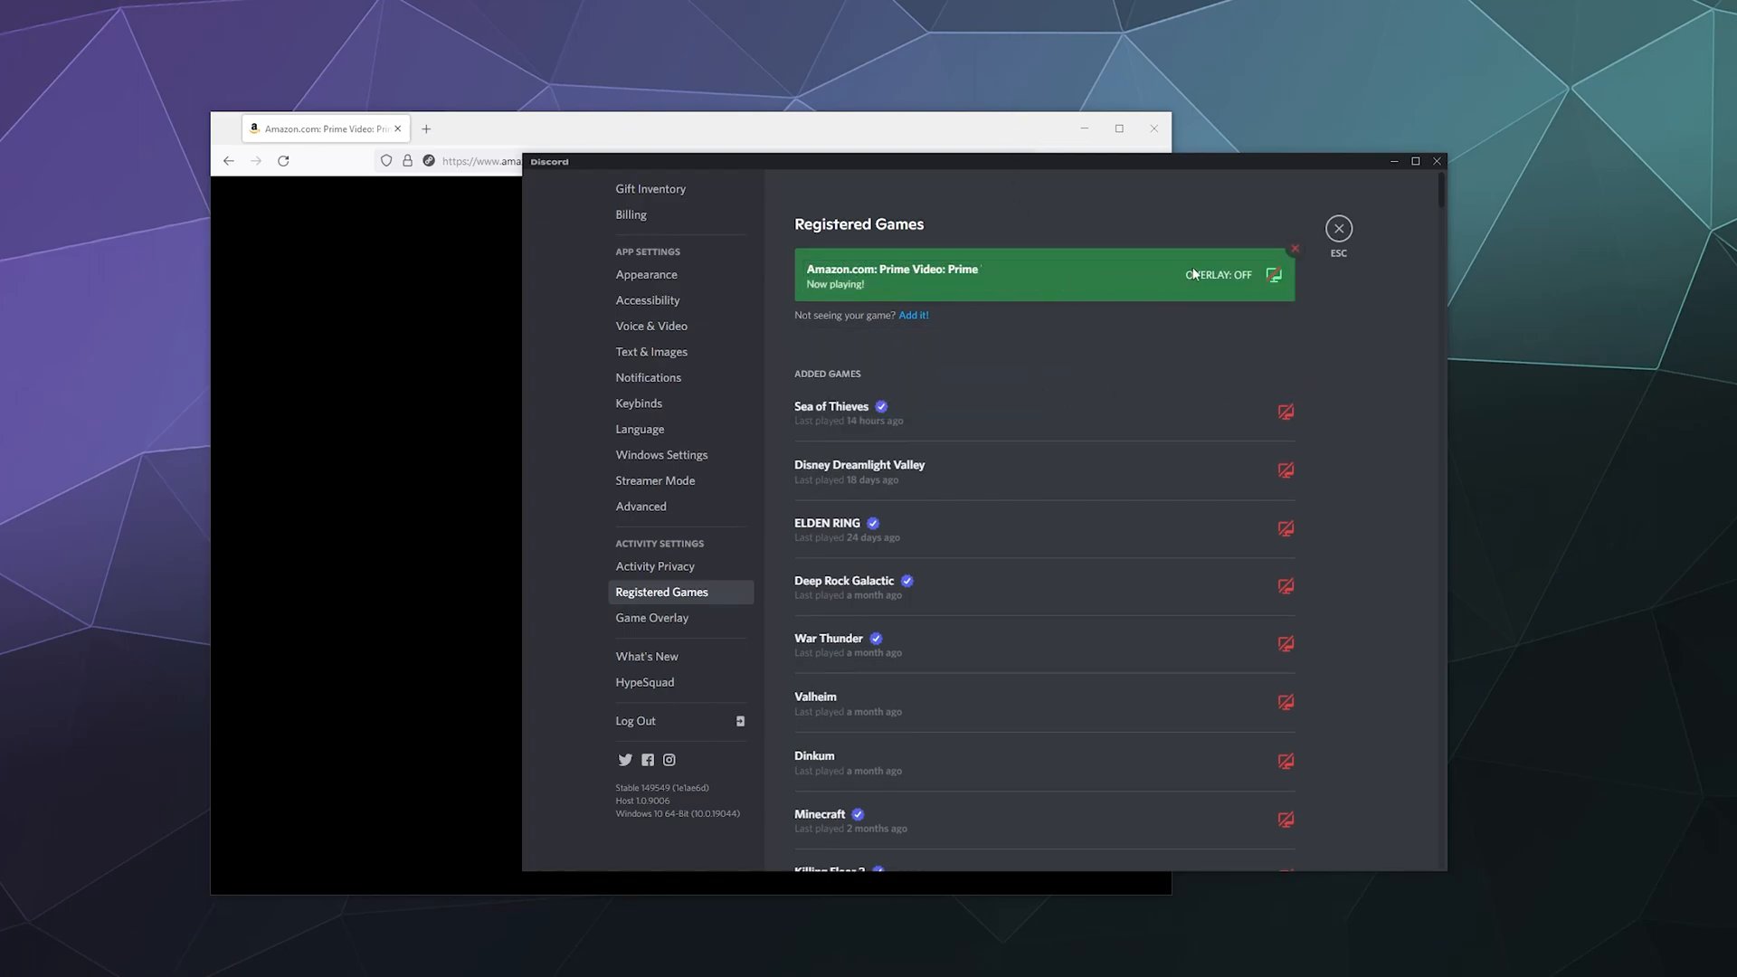
{"action": "left_click", "coordinate": [1338, 228]}
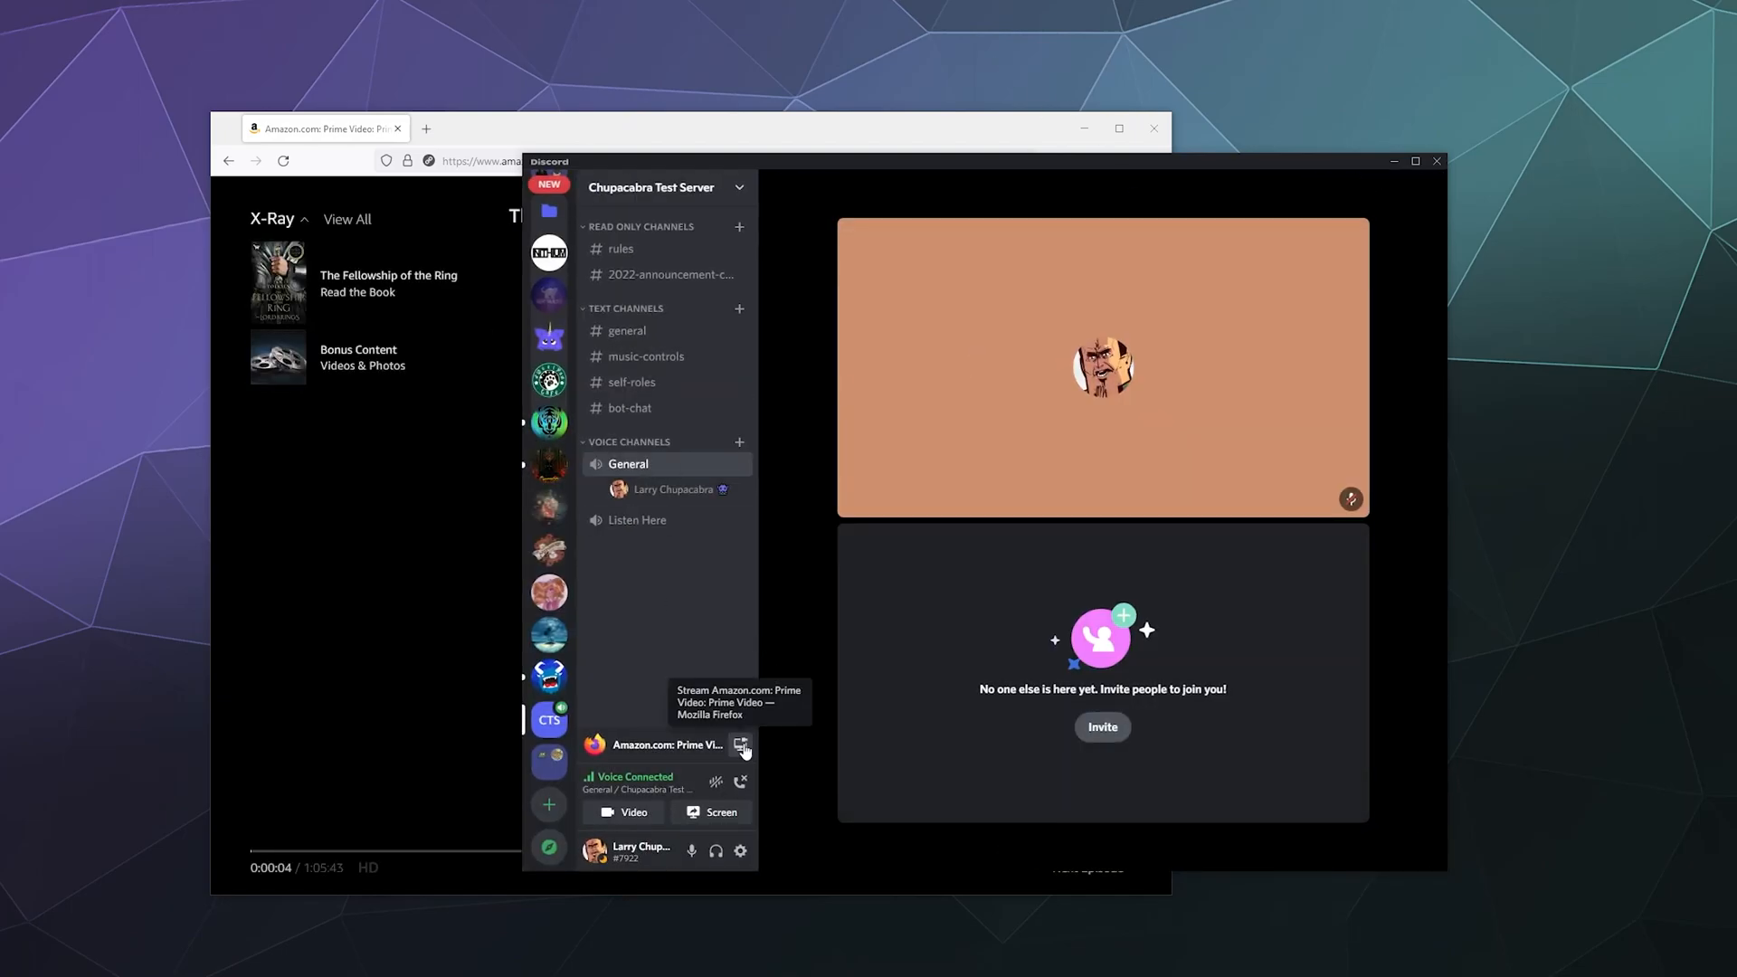
{"action": "mouse_move", "coordinate": [715, 761]}
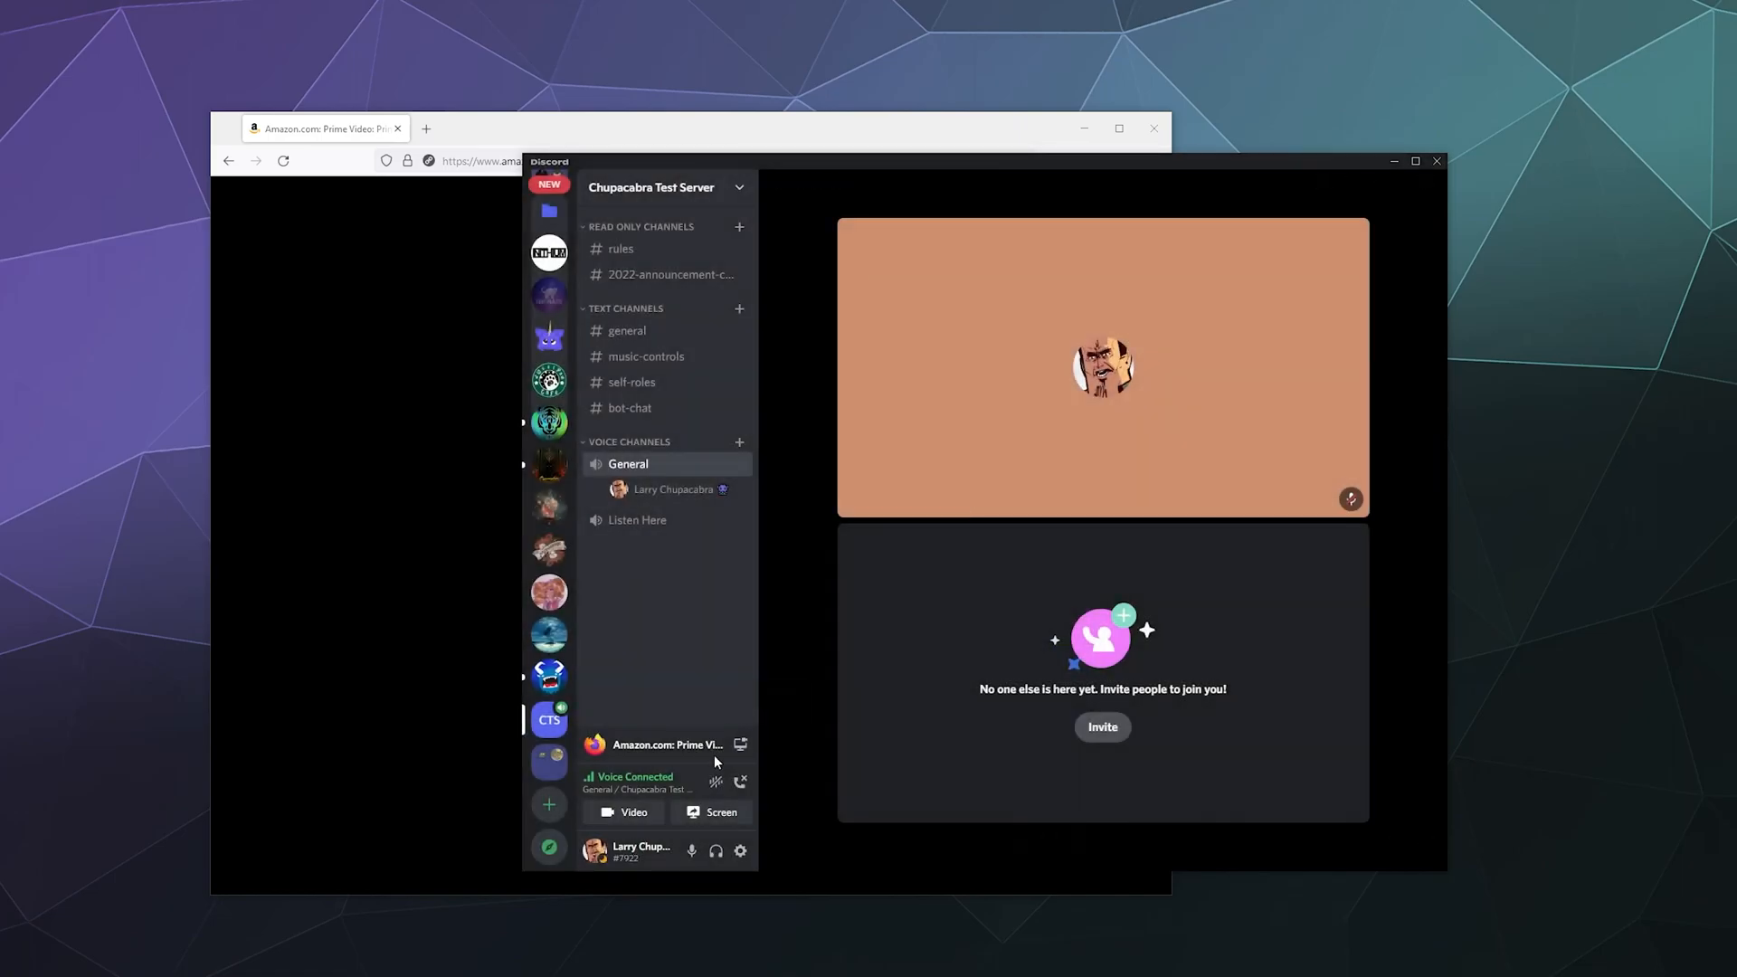
{"action": "mouse_move", "coordinate": [673, 757]}
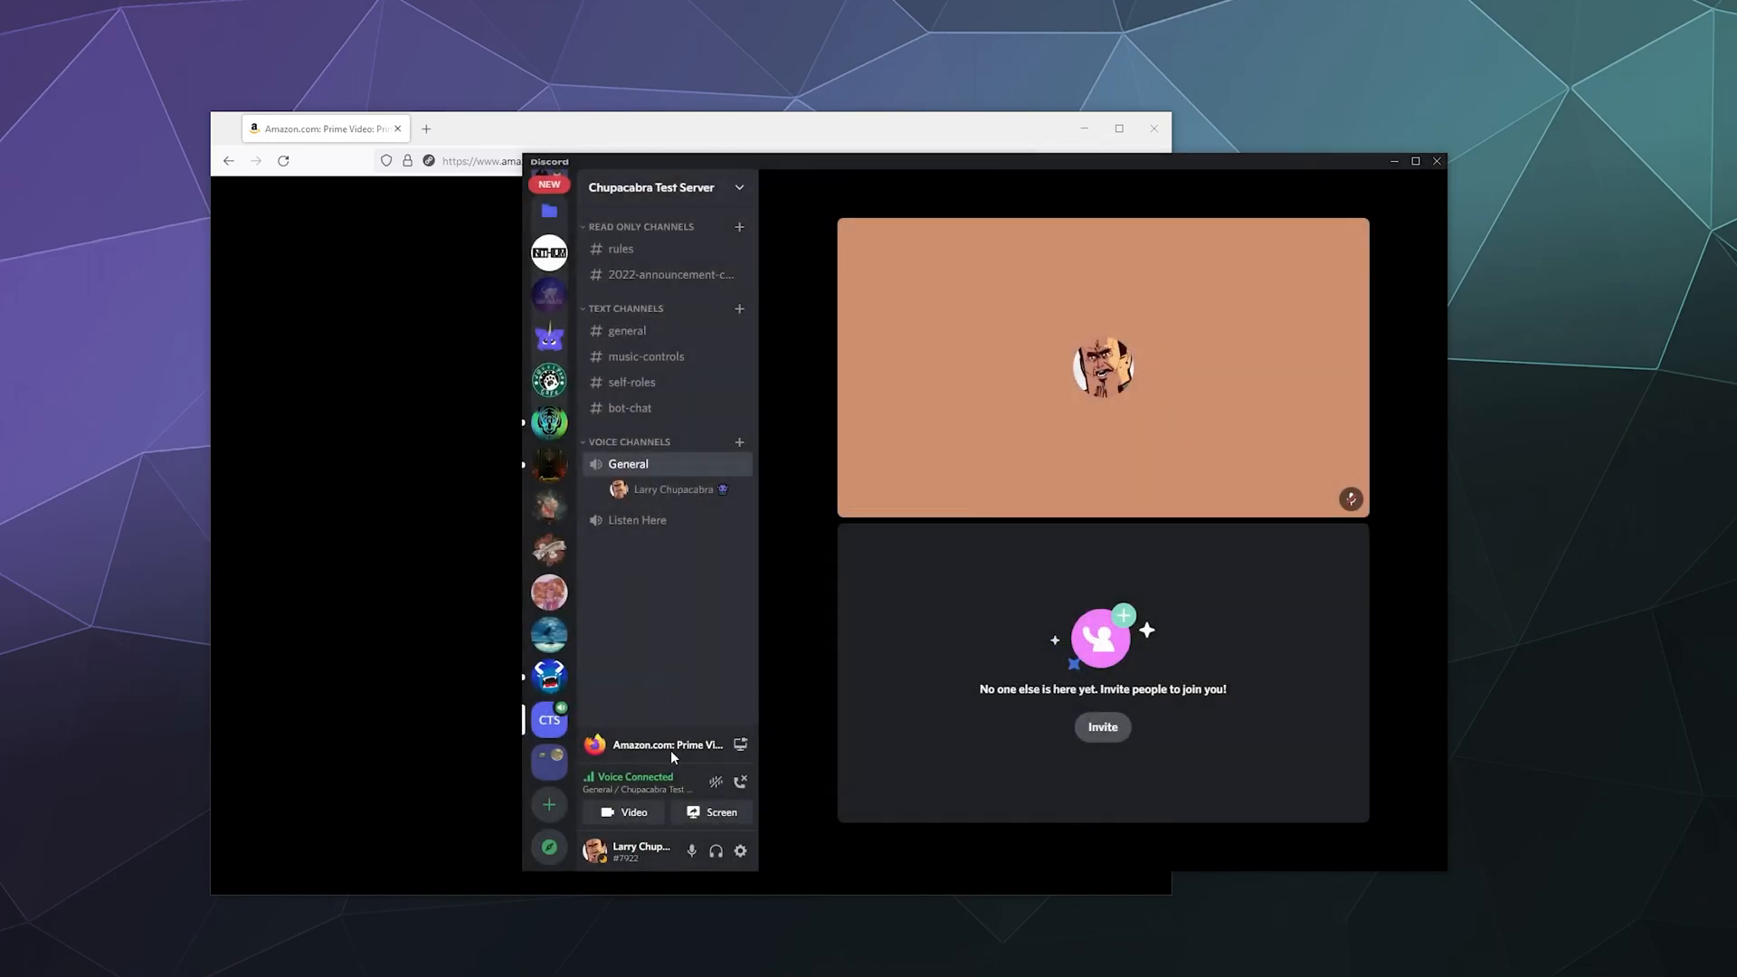
{"action": "mouse_move", "coordinate": [740, 744]}
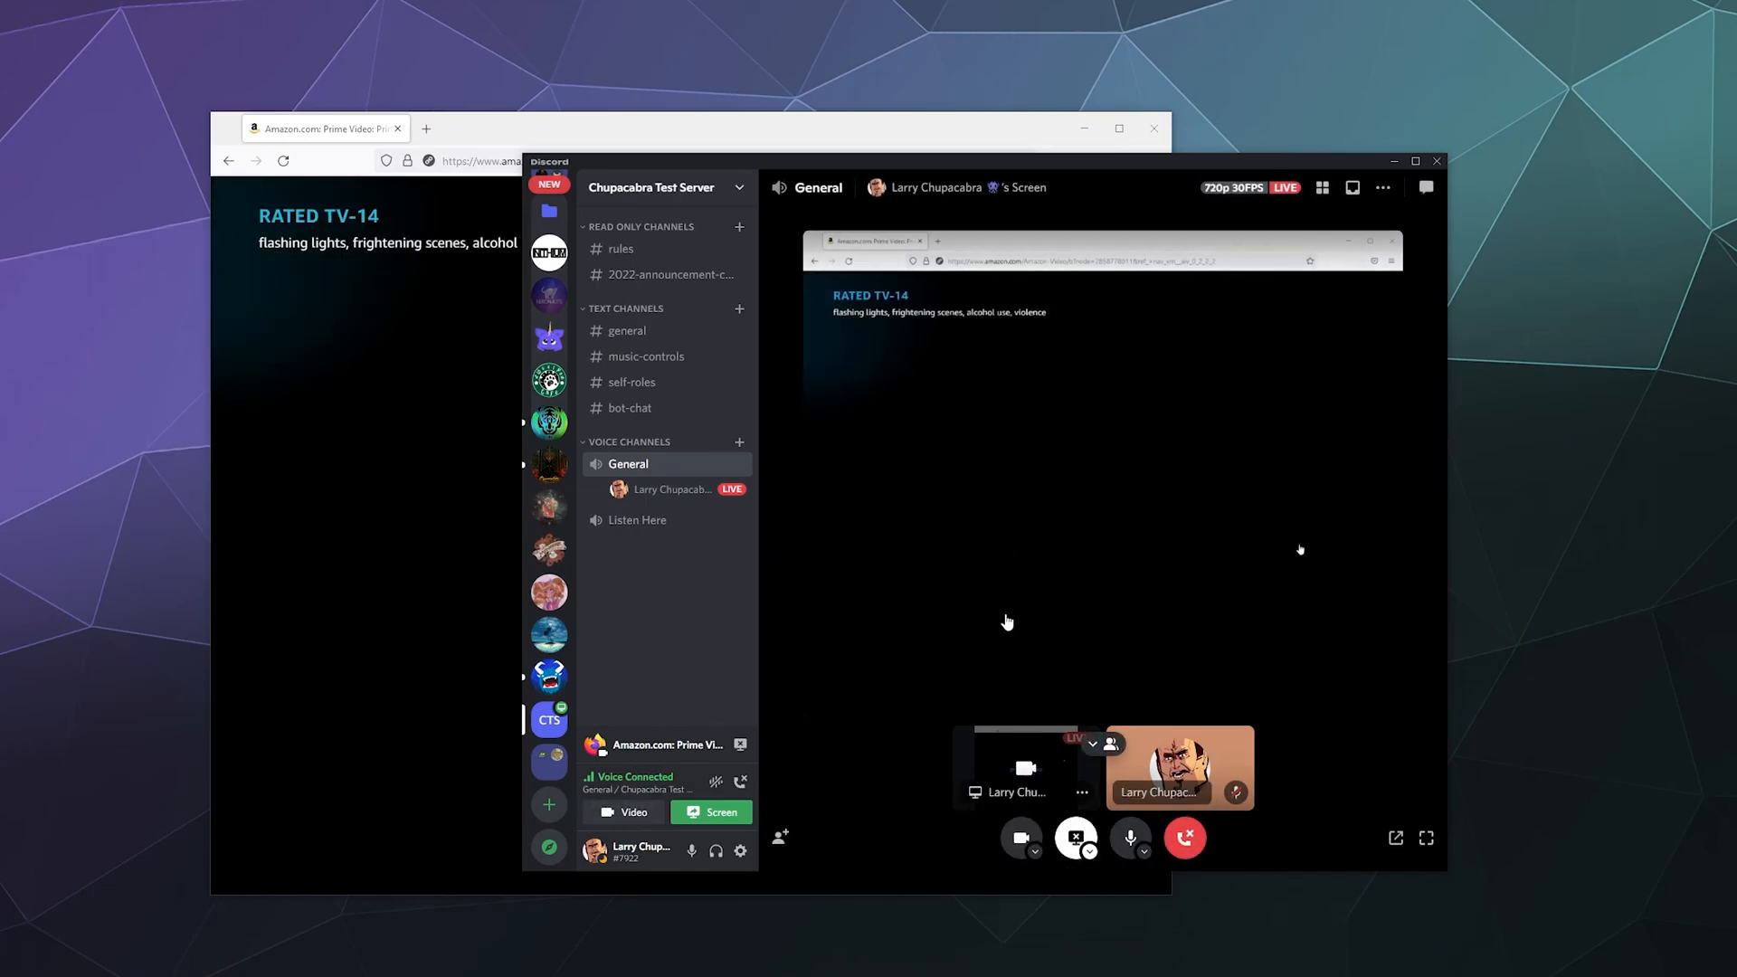
{"action": "mouse_move", "coordinate": [1343, 841]}
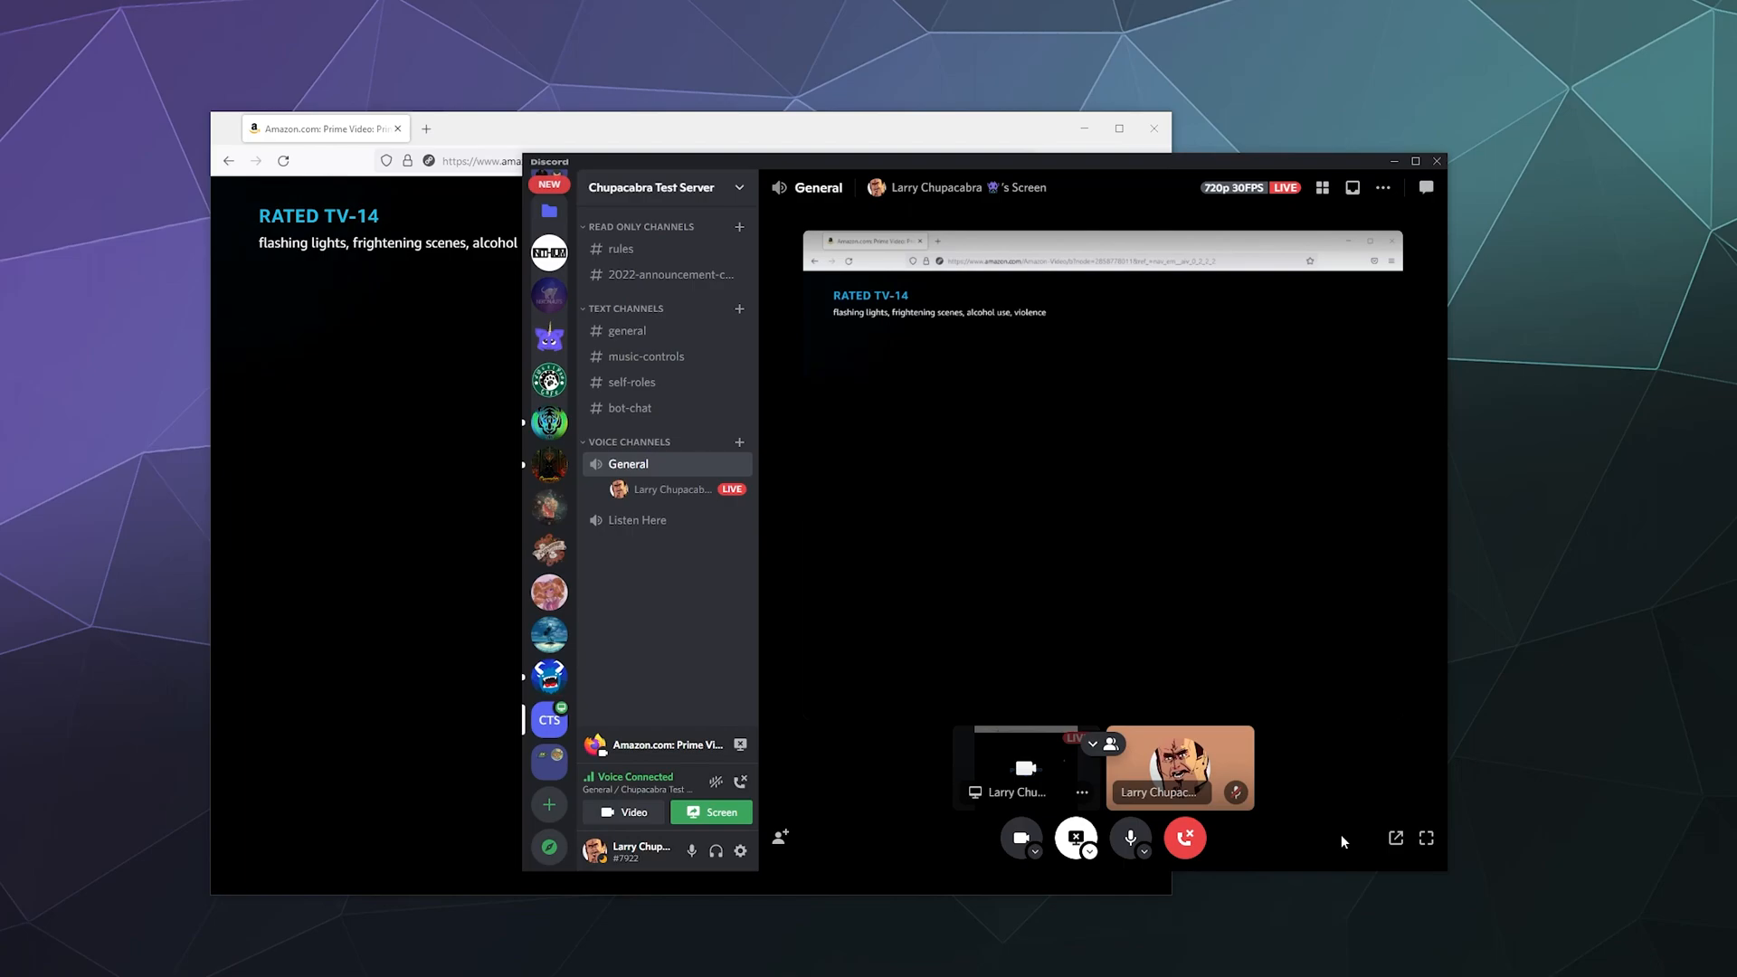